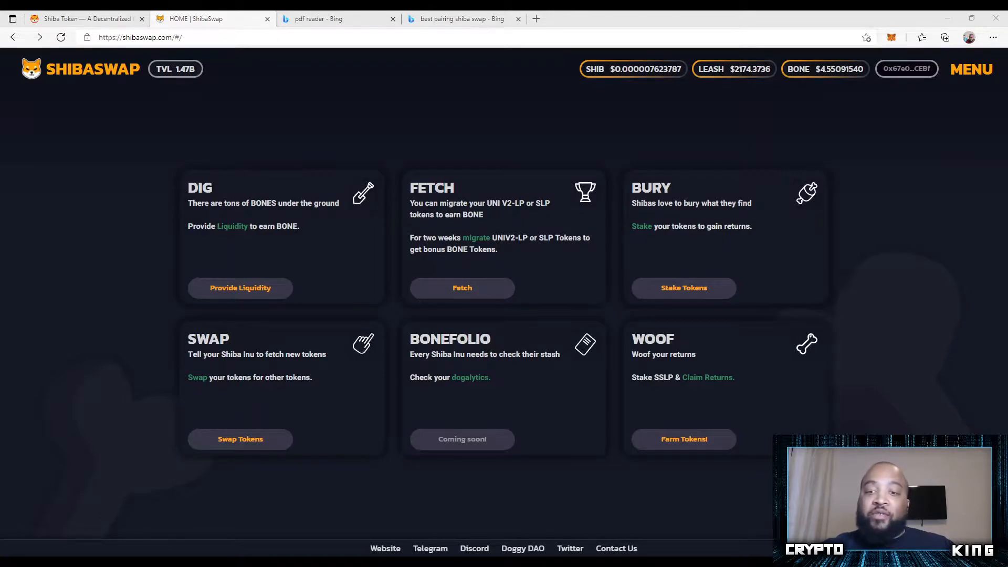
# Glance at the wallet account details, then open the Bury page and choose SHIB.
pyautogui.click(906, 69)
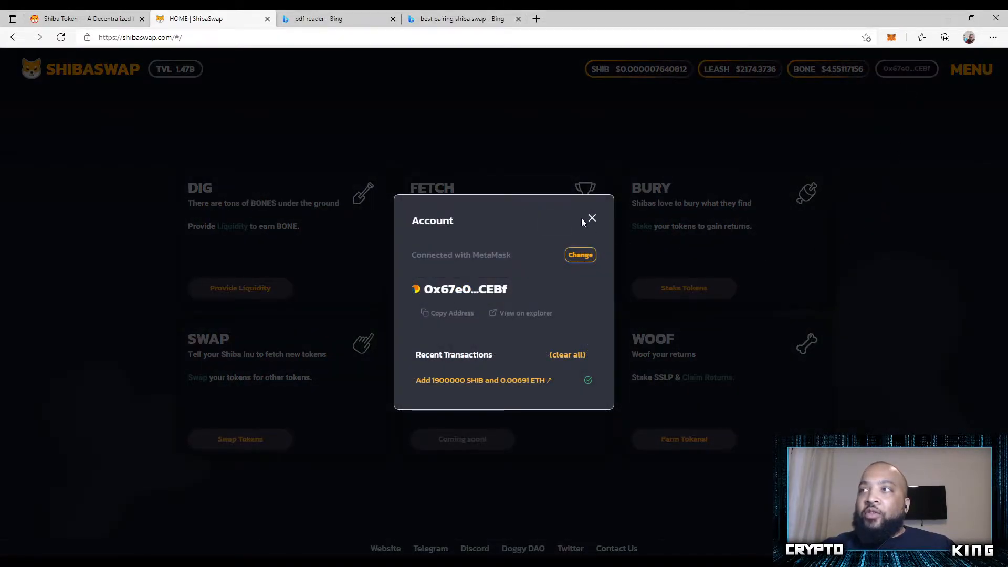
pyautogui.click(590, 219)
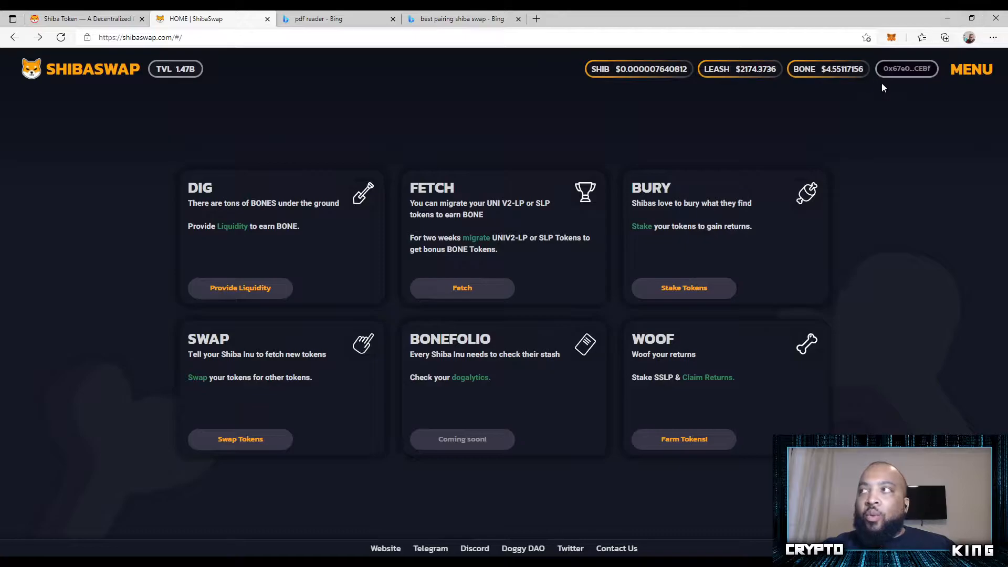
pyautogui.moveTo(883, 321)
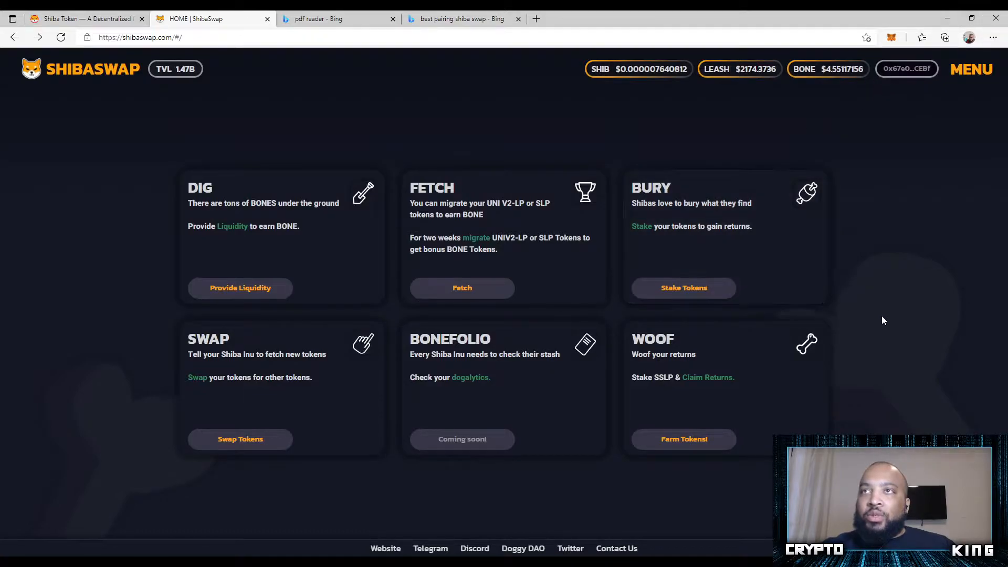
pyautogui.moveTo(860, 282)
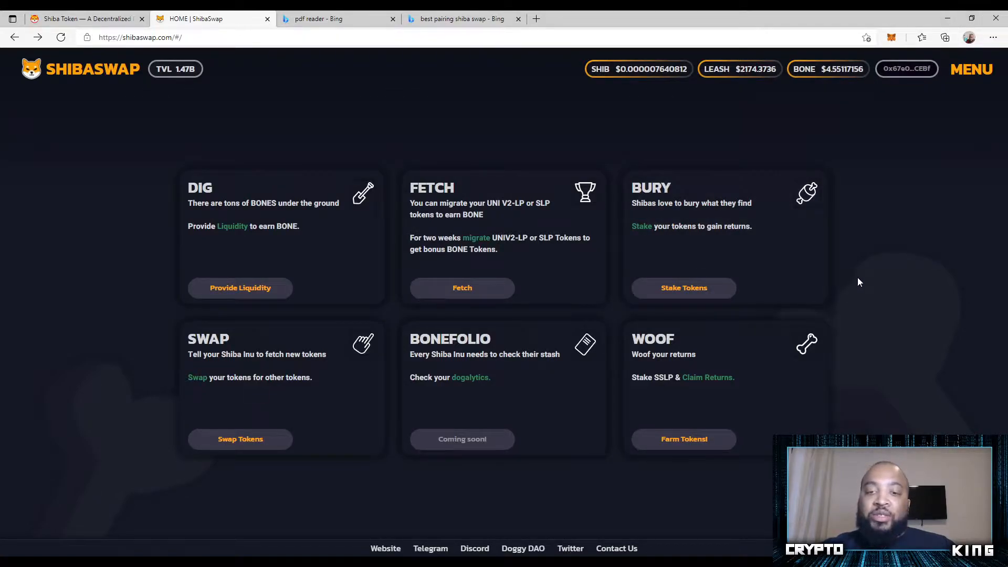
pyautogui.moveTo(684, 287)
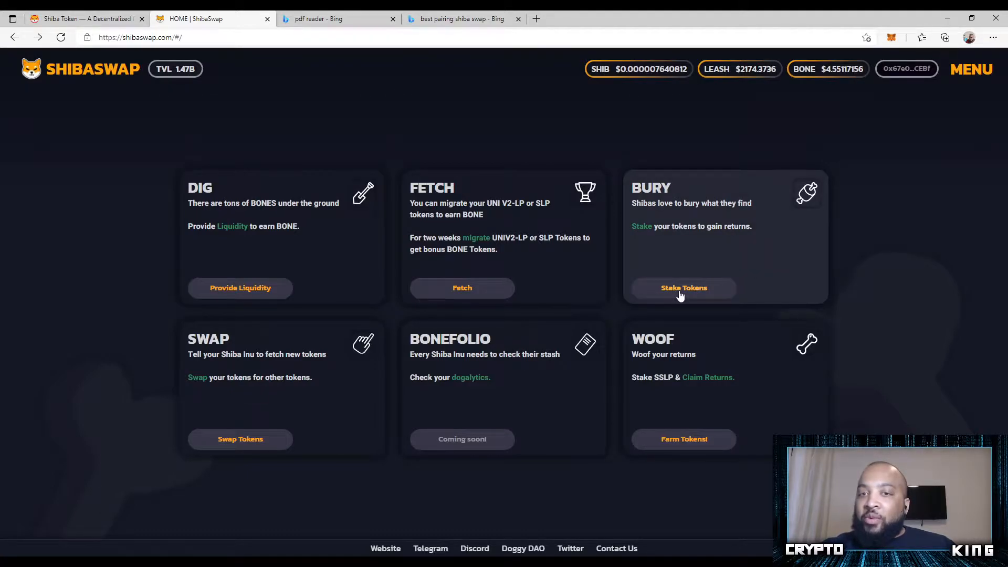
pyautogui.moveTo(707, 293)
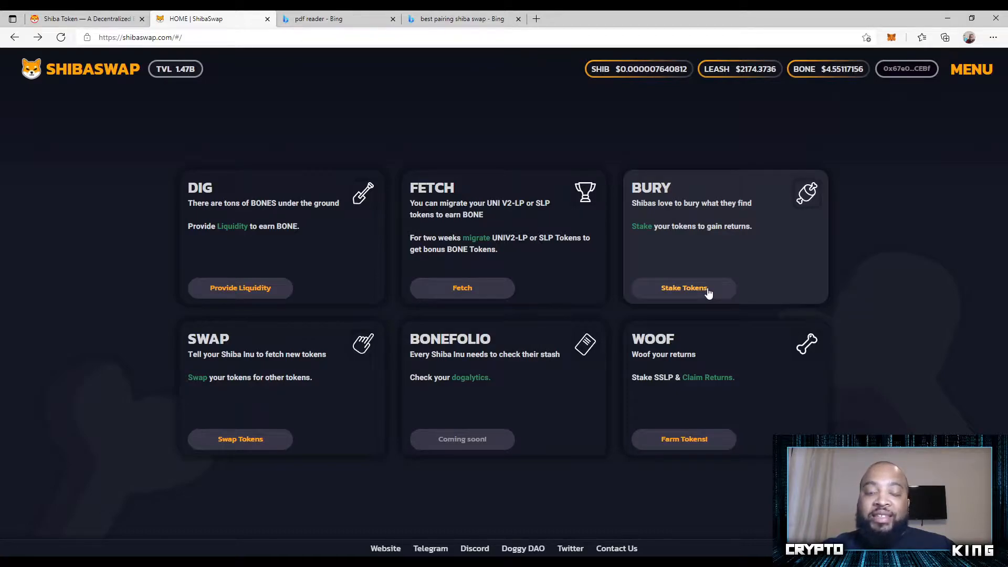
pyautogui.moveTo(700, 289)
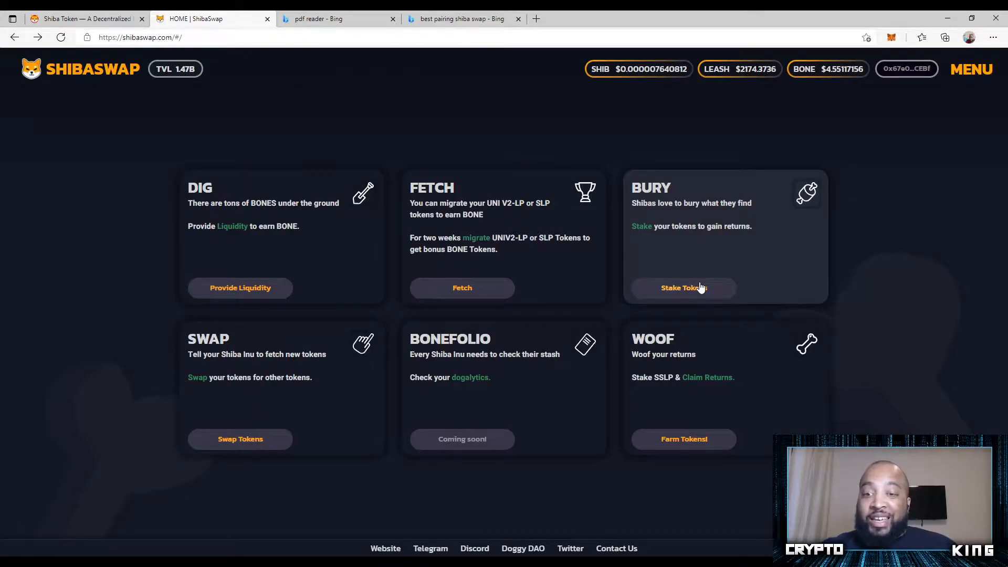
pyautogui.moveTo(693, 303)
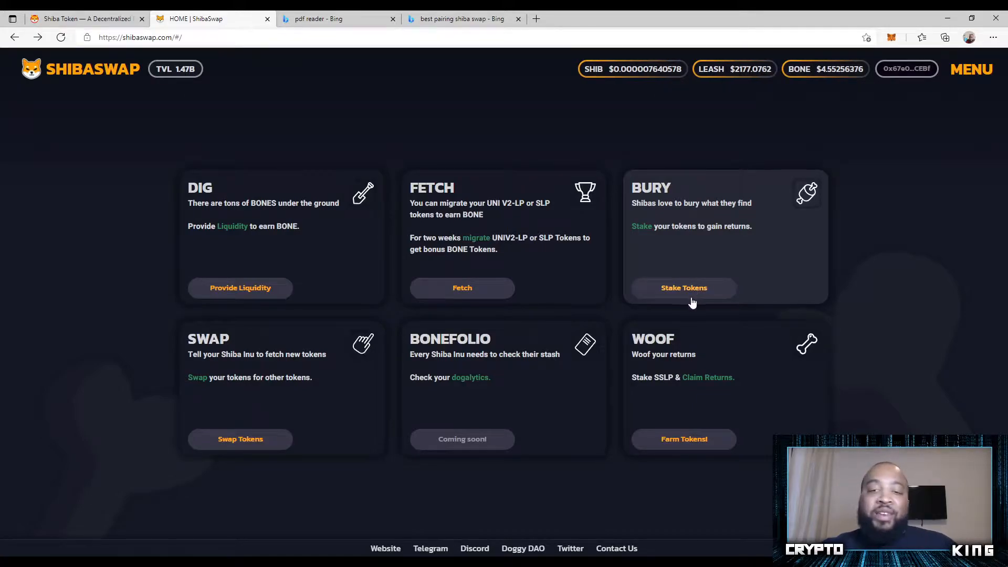
pyautogui.click(683, 287)
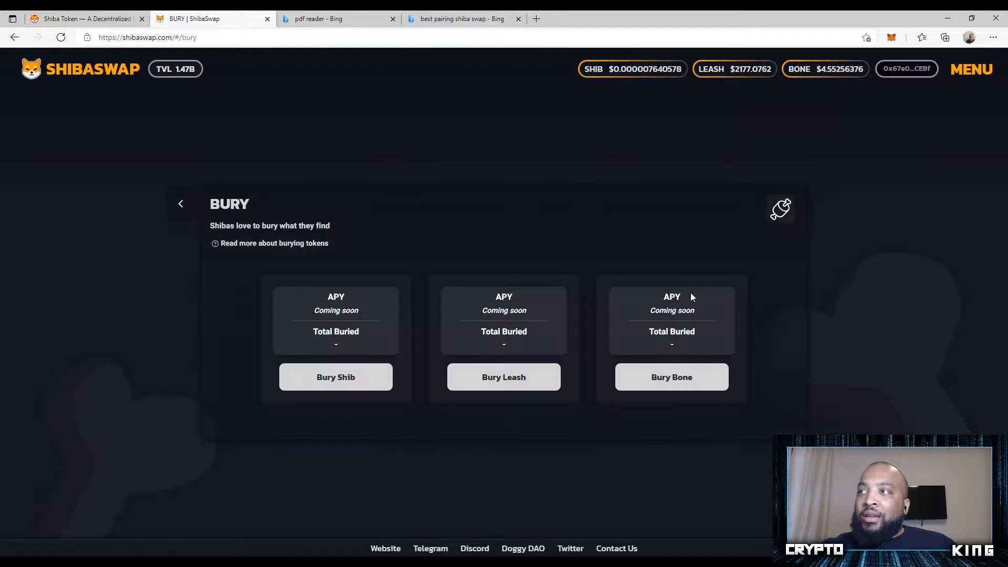
pyautogui.moveTo(479, 207)
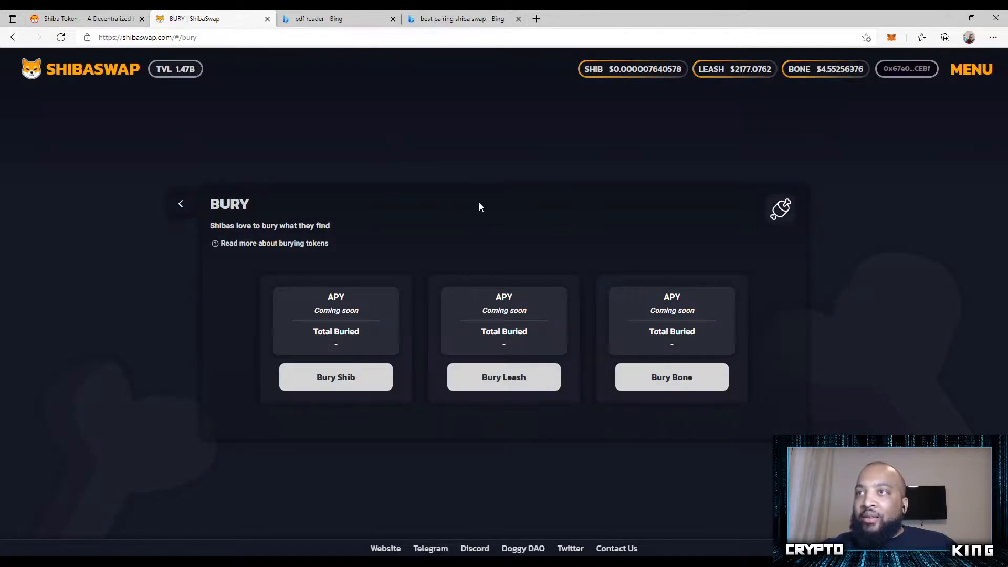
pyautogui.moveTo(335, 377)
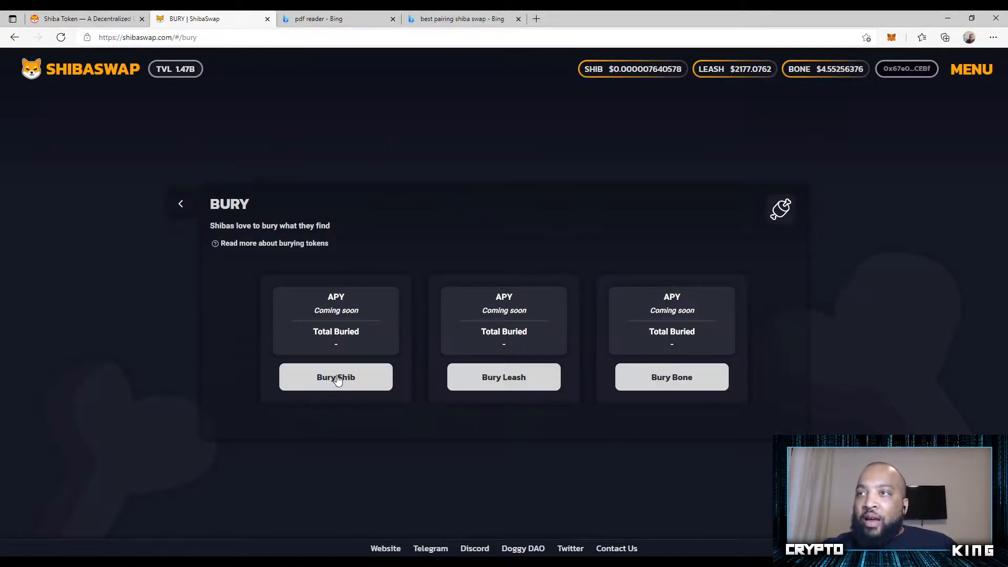
pyautogui.click(335, 377)
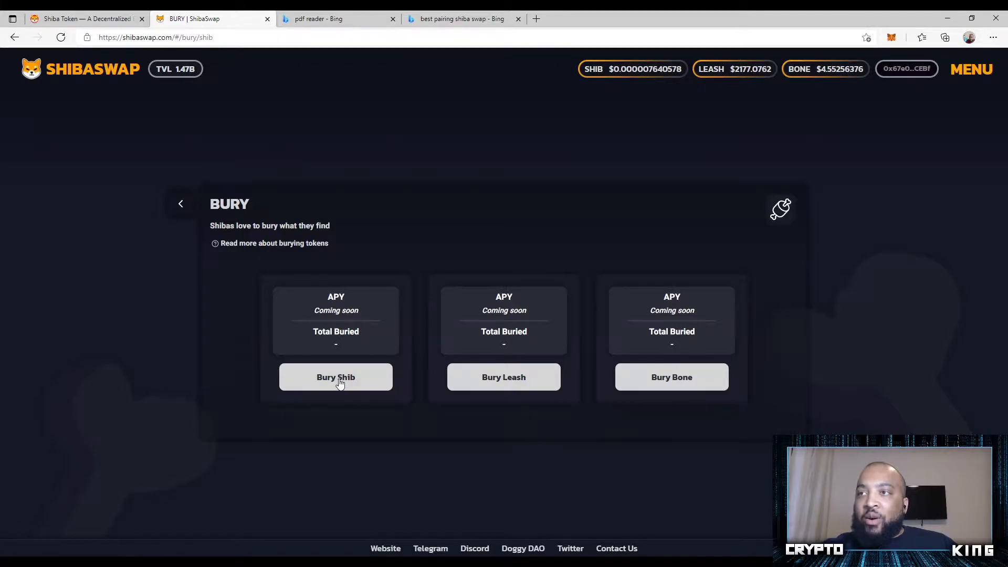
# Open the Bury Shib form and enter the full 6549428.18294302 SHIB balance.
pyautogui.click(335, 377)
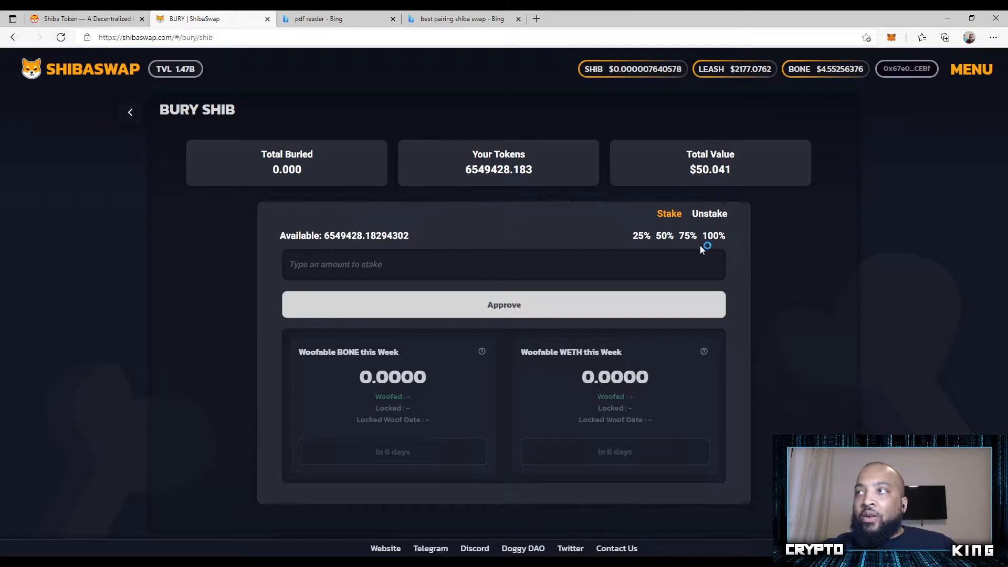
pyautogui.click(713, 235)
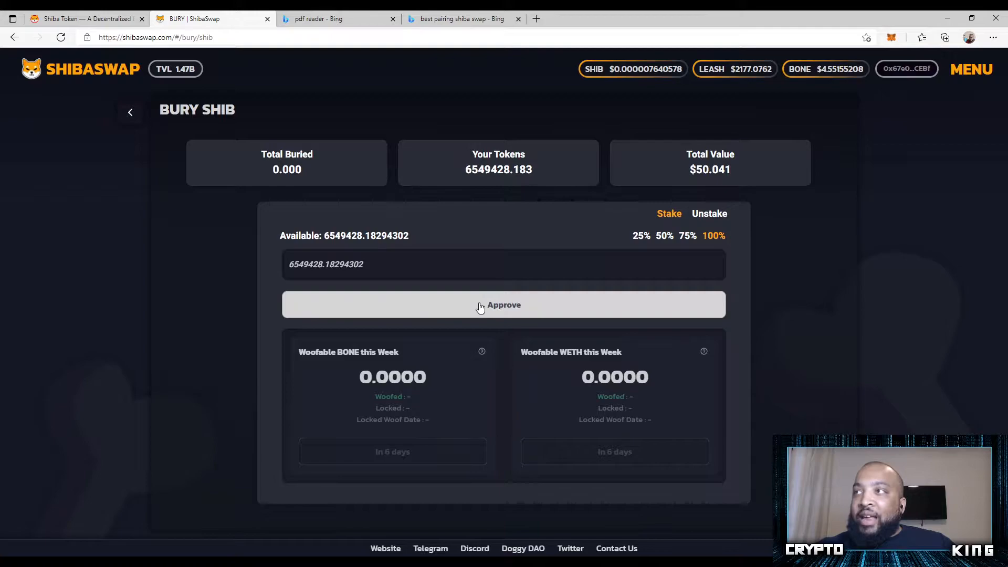
pyautogui.moveTo(442, 285)
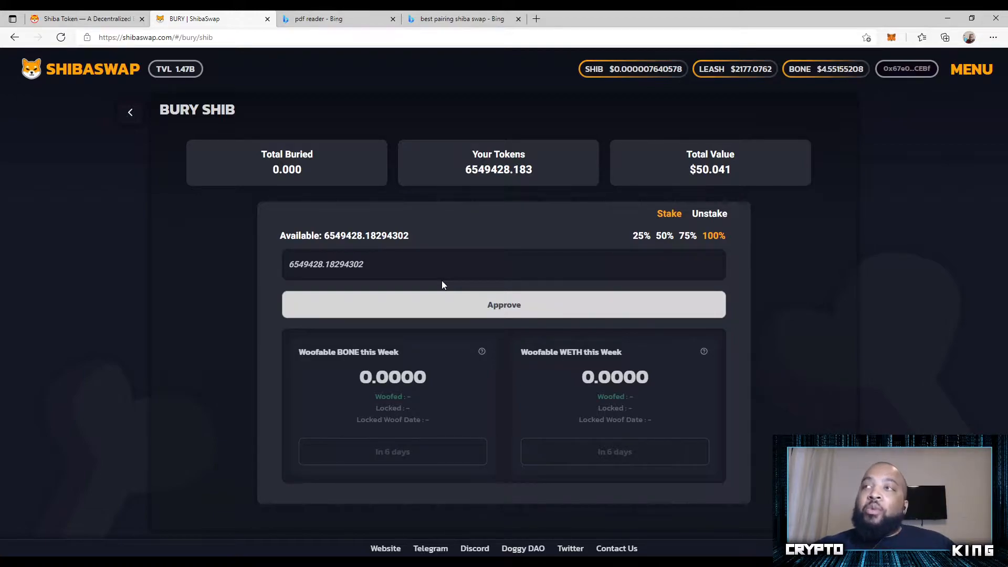
pyautogui.moveTo(440, 251)
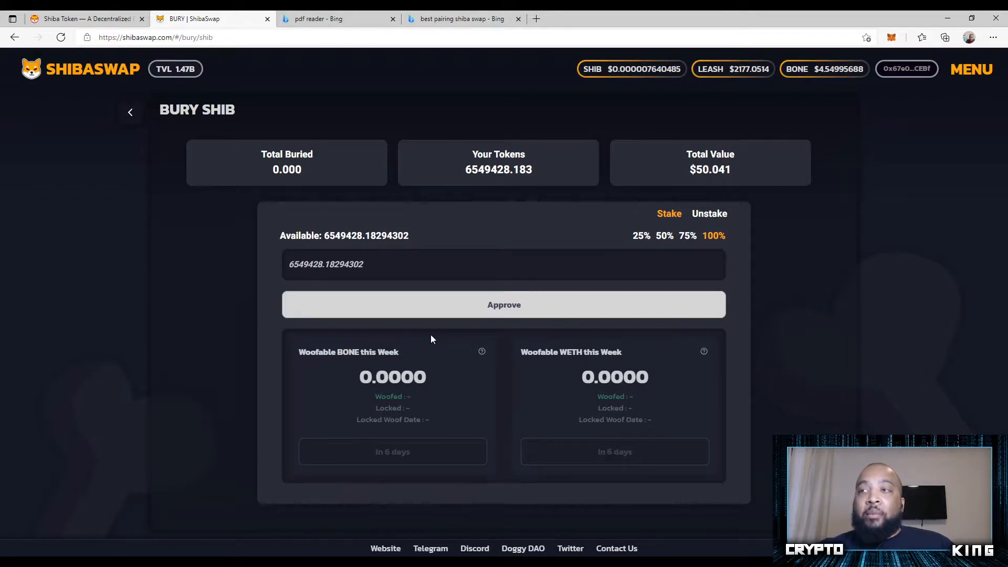
pyautogui.moveTo(694, 250)
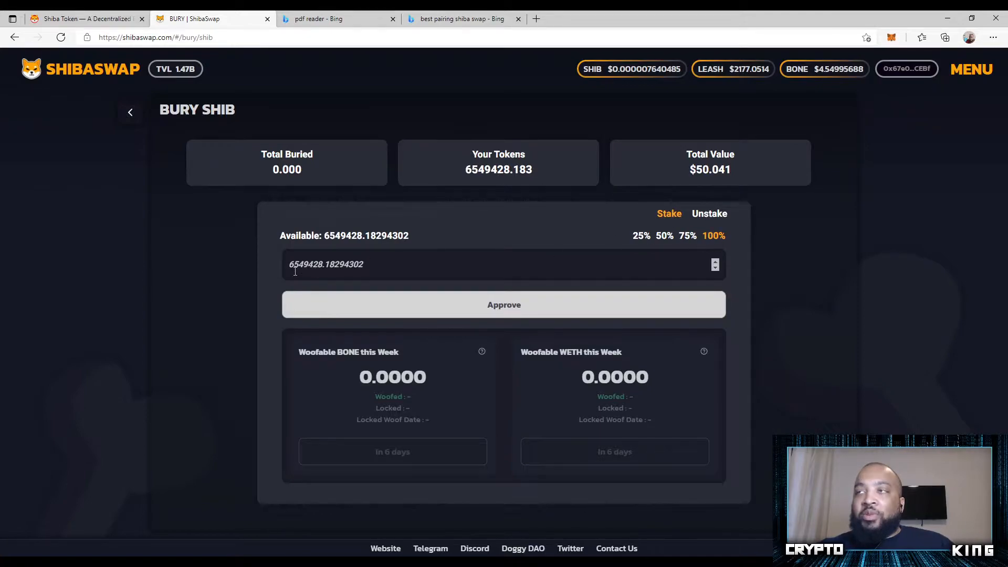
pyautogui.moveTo(494, 307)
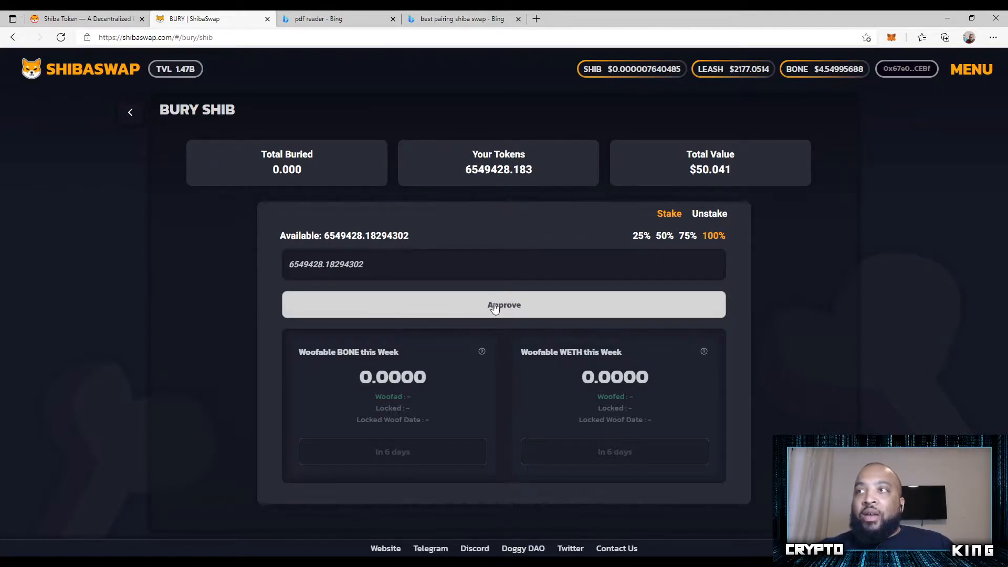
pyautogui.moveTo(509, 310)
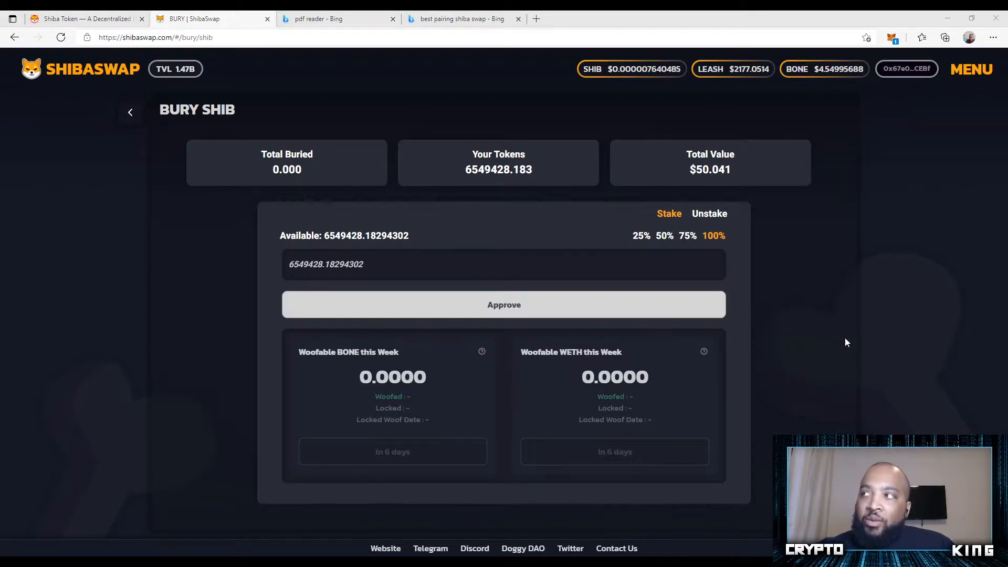
pyautogui.moveTo(952, 281)
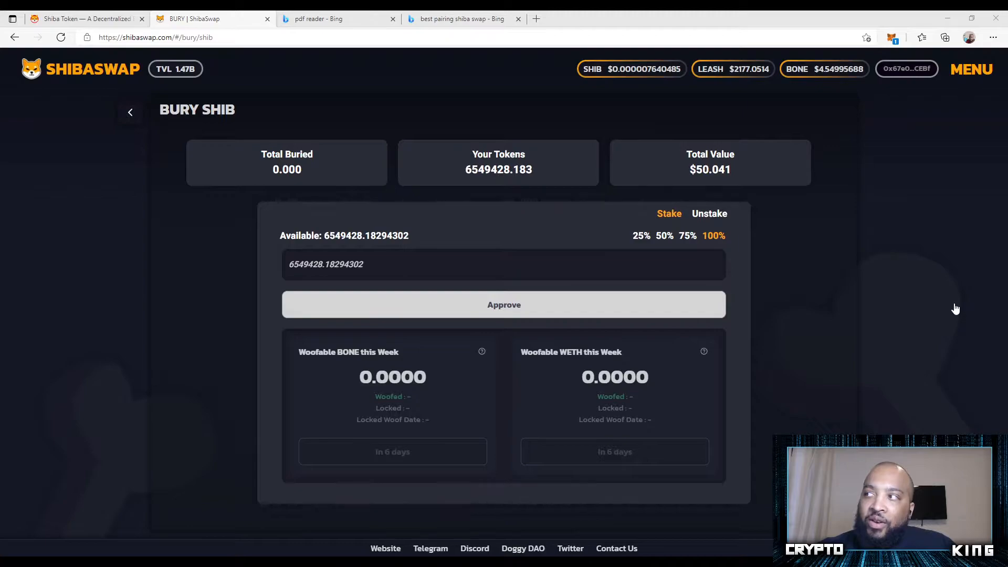
# Approve ShibaSwap to spend SHIB and wait for the approval to confirm.
pyautogui.click(503, 304)
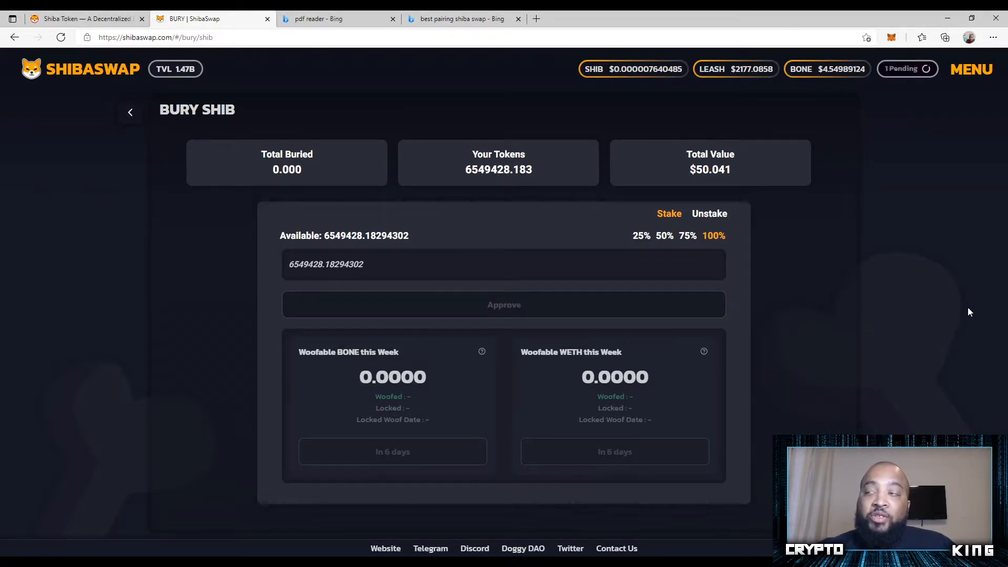
pyautogui.moveTo(900, 131)
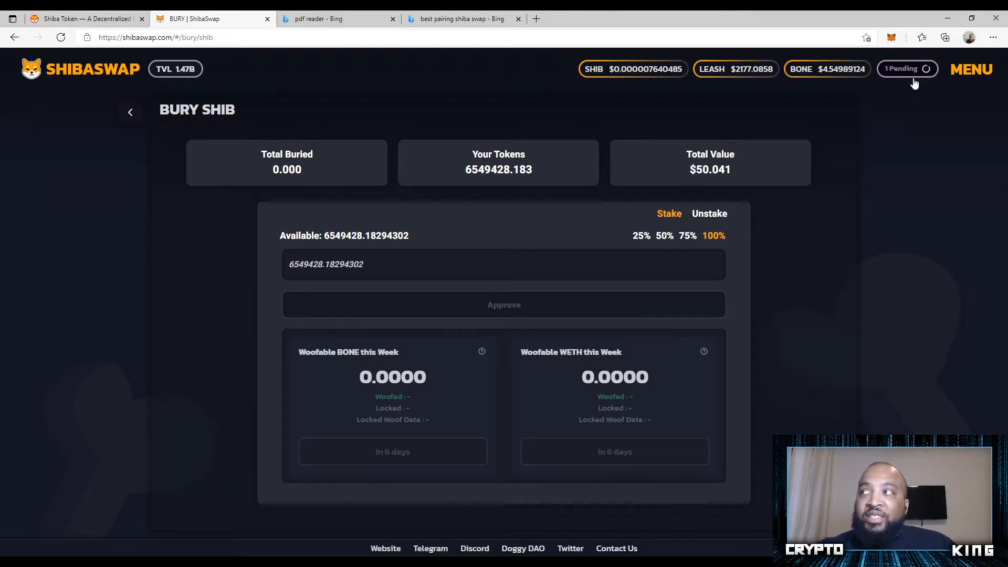
pyautogui.moveTo(909, 102)
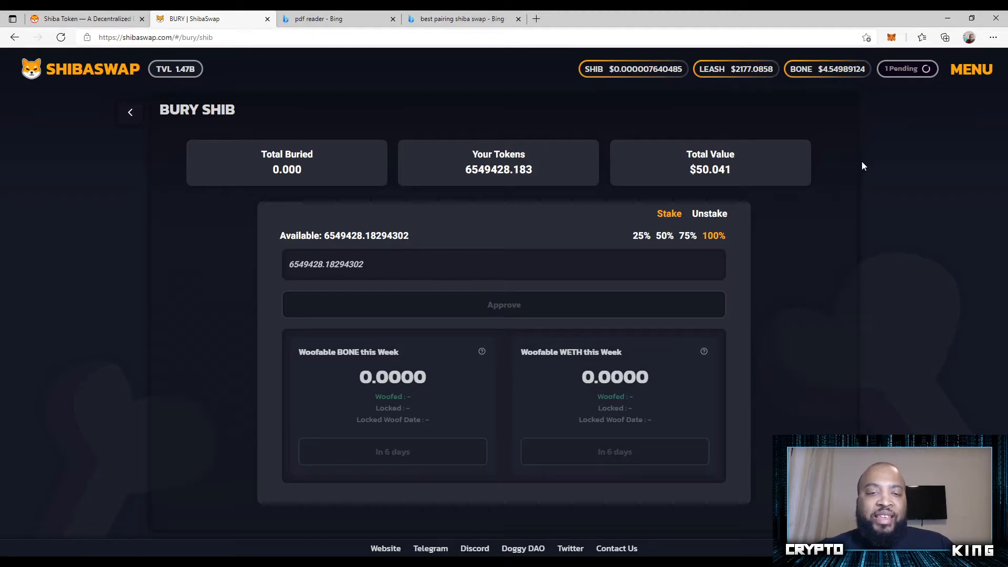
pyautogui.moveTo(876, 186)
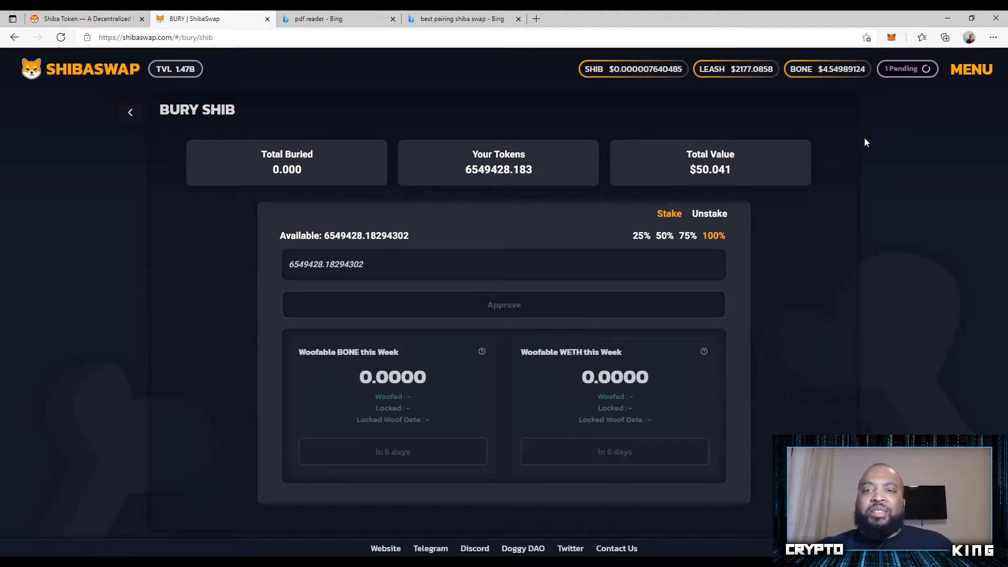
pyautogui.moveTo(862, 158)
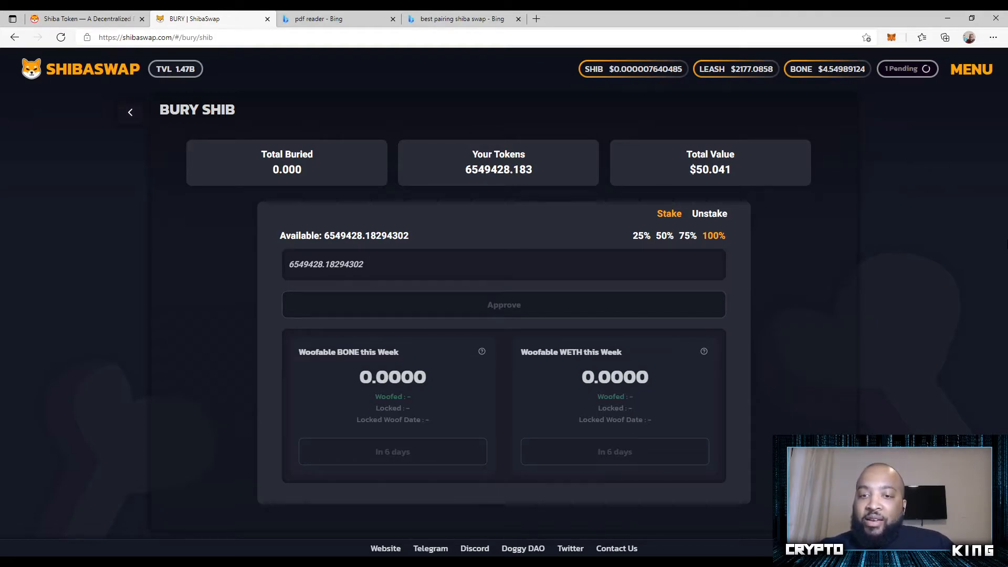
pyautogui.moveTo(937, 415)
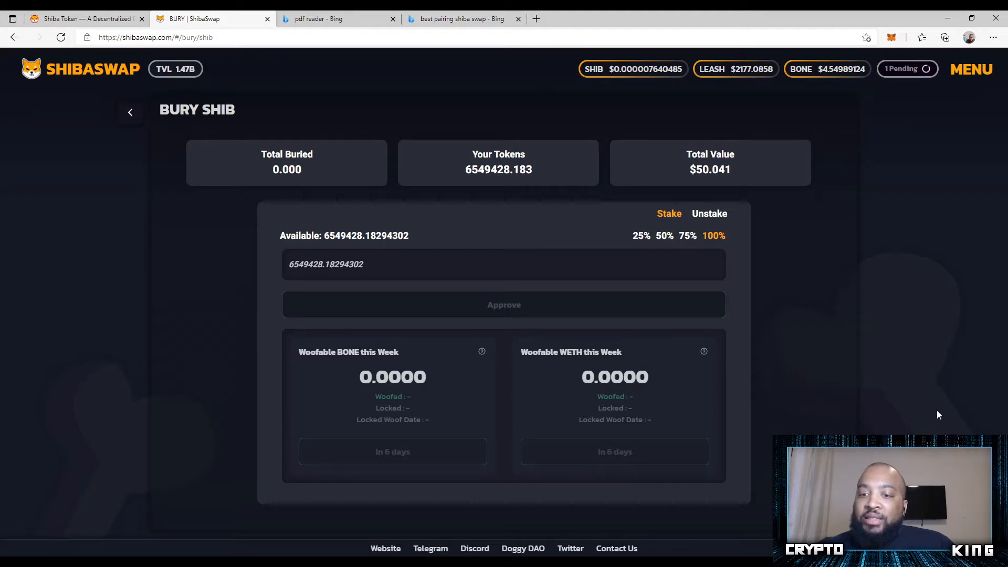
pyautogui.moveTo(754, 227)
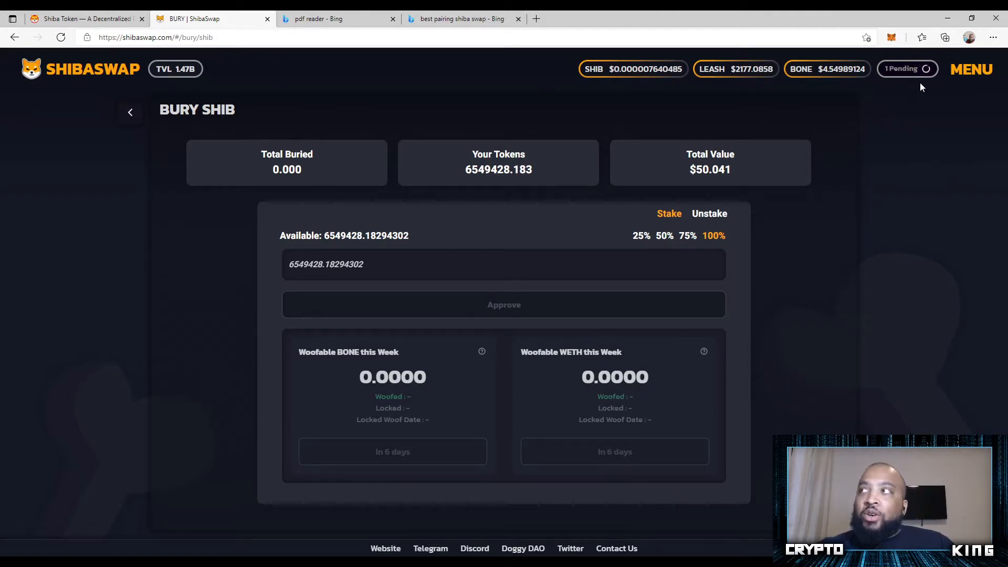
pyautogui.click(503, 304)
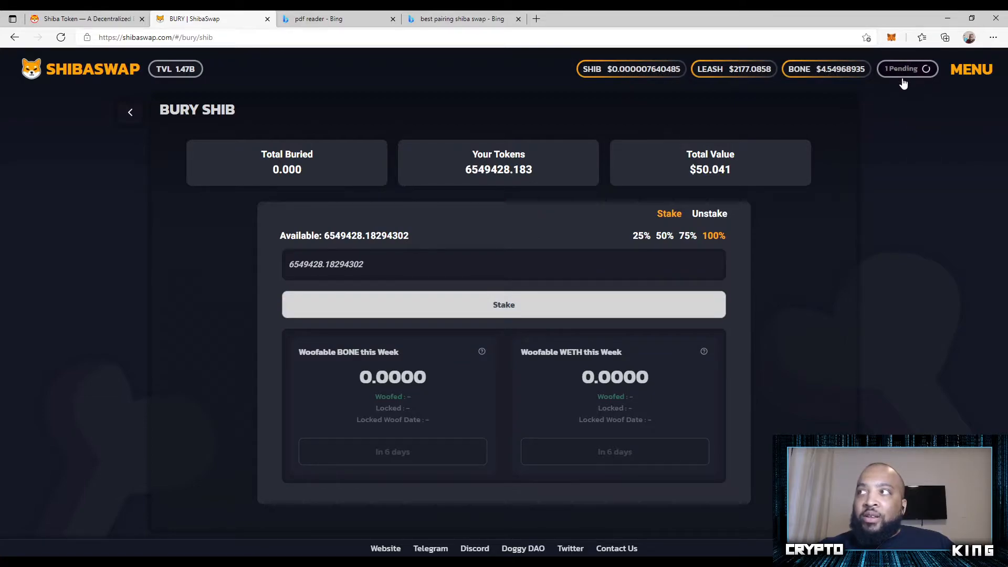
pyautogui.moveTo(905, 230)
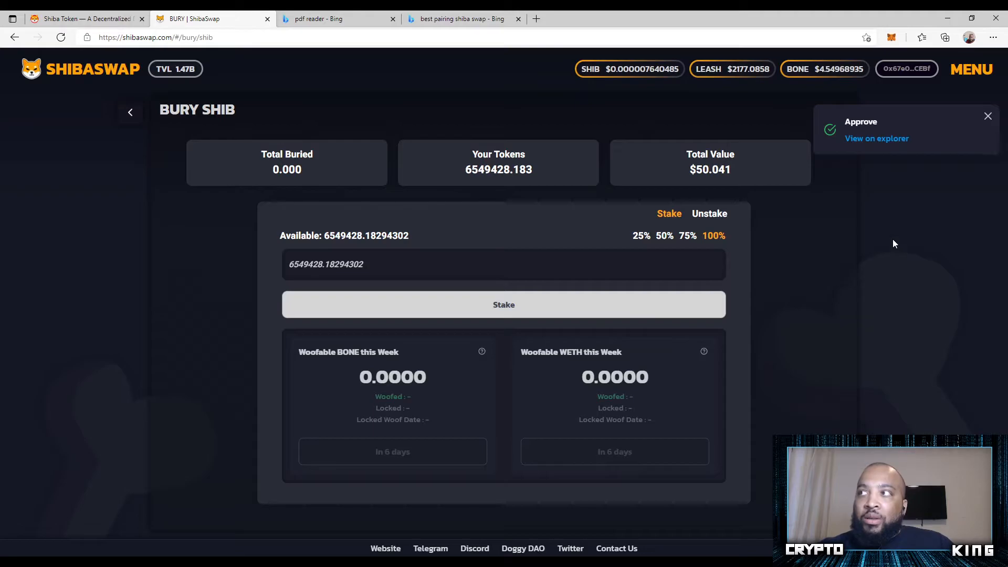
pyautogui.moveTo(876, 138)
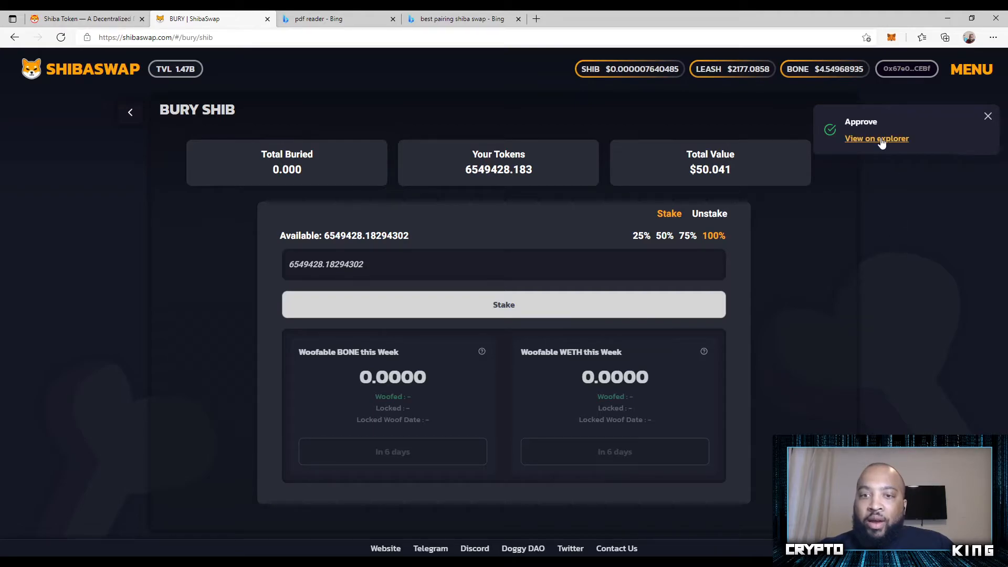
pyautogui.moveTo(836, 287)
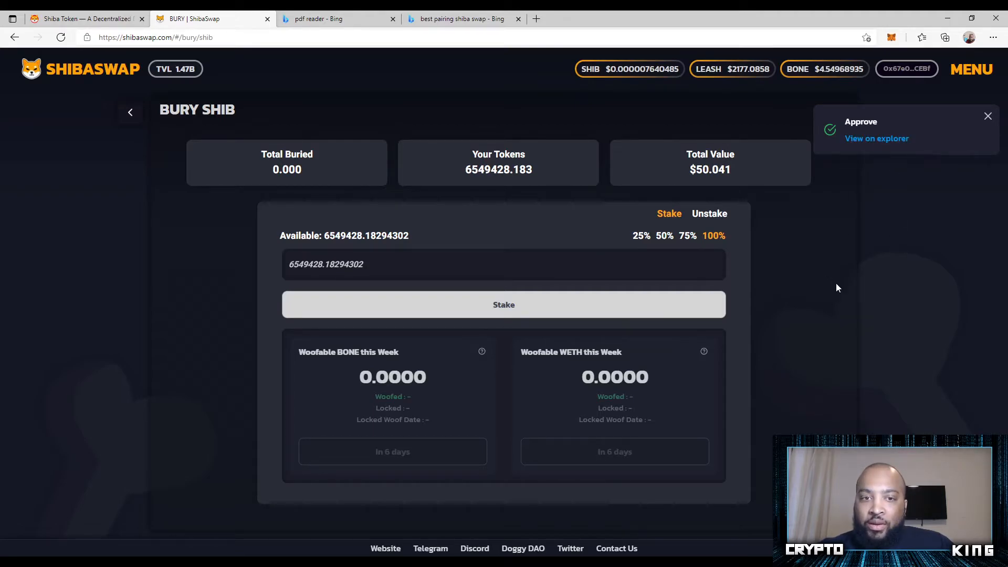
pyautogui.moveTo(845, 149)
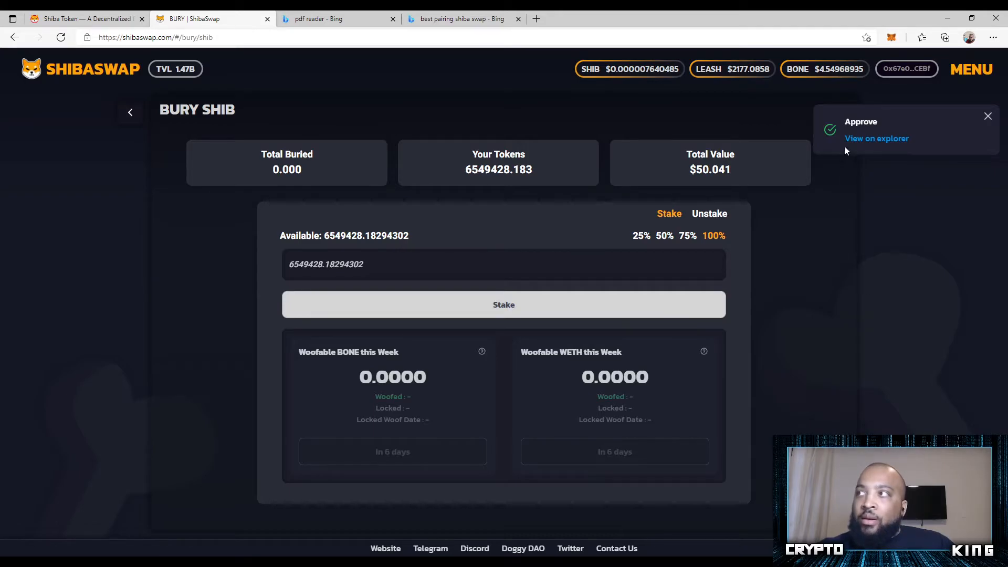
pyautogui.moveTo(876, 138)
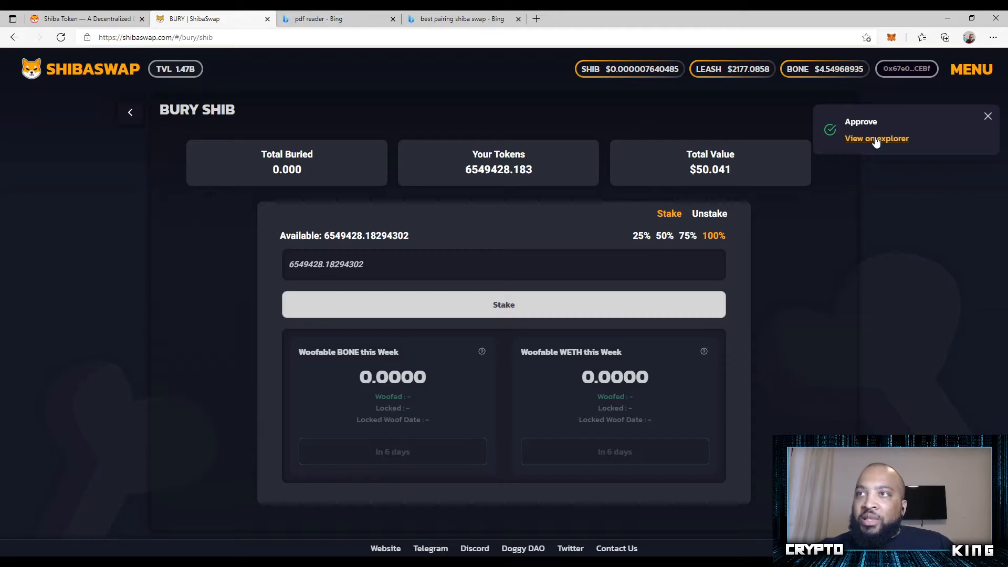
# View the successful SHIB approval on Etherscan, with 3 confirmations and ~$0.98 fee.
pyautogui.click(876, 138)
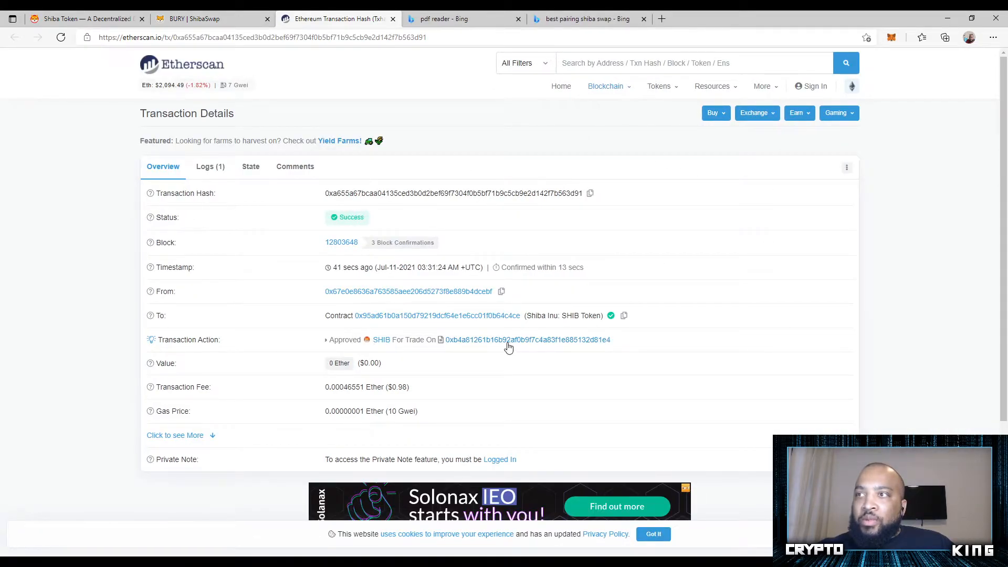
pyautogui.moveTo(410, 404)
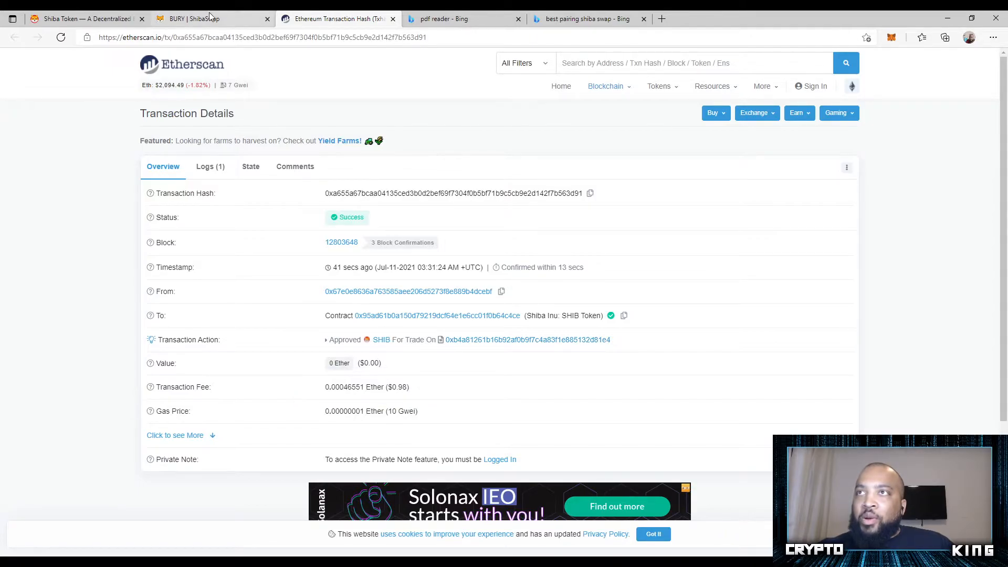
# Return to the Bury overview and show the wallet's recent transactions, including Approve.
pyautogui.click(212, 19)
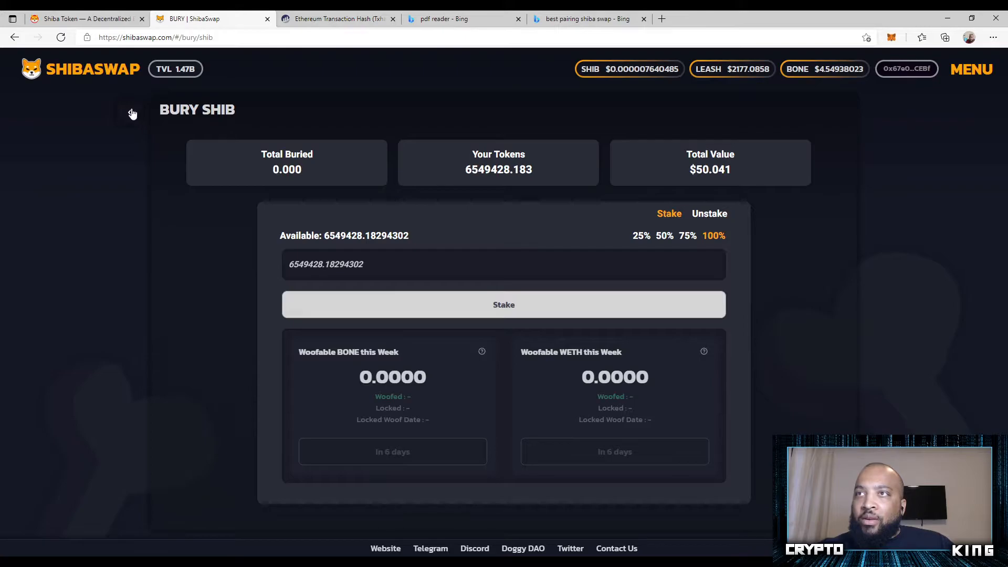
pyautogui.moveTo(128, 114)
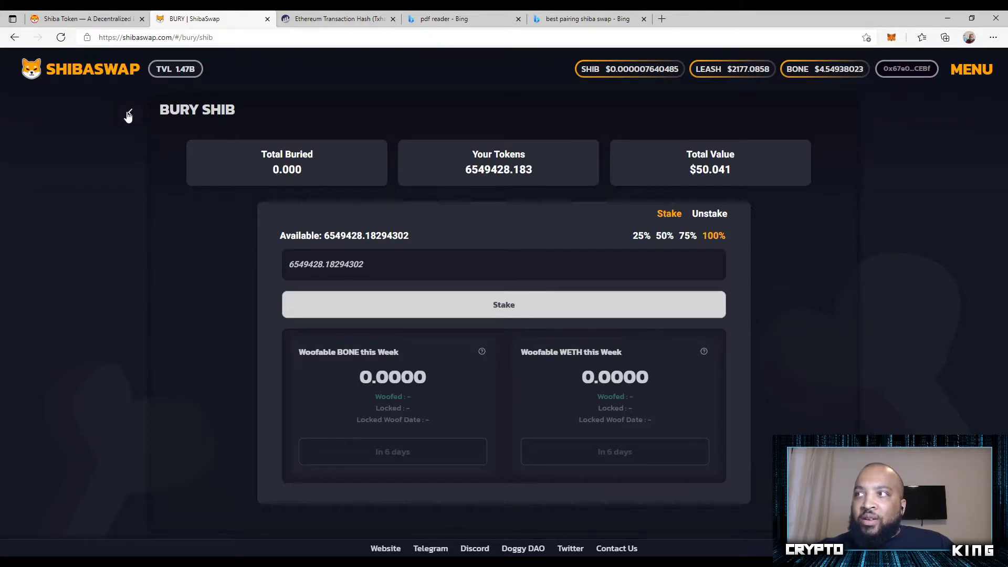
pyautogui.click(128, 115)
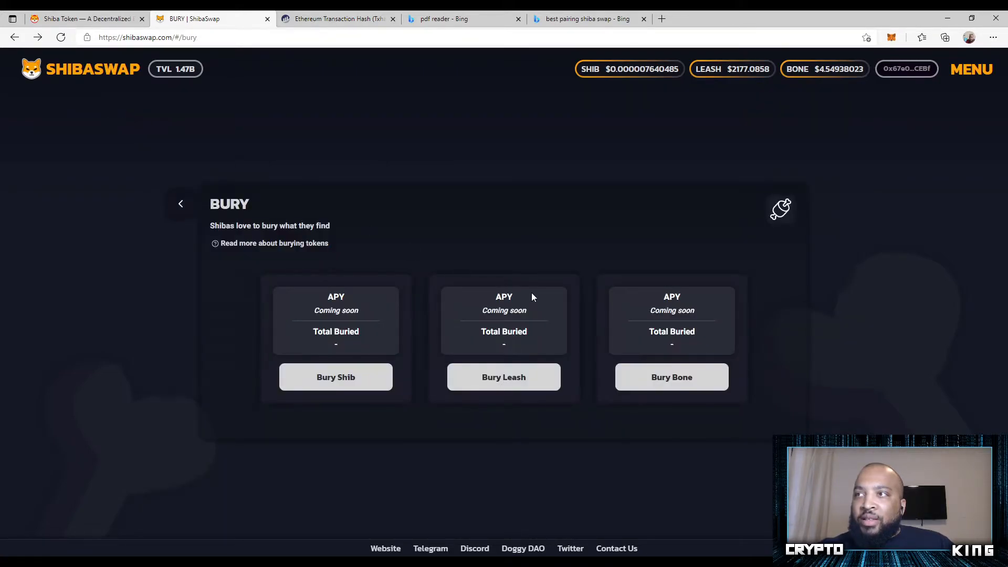
pyautogui.moveTo(343, 367)
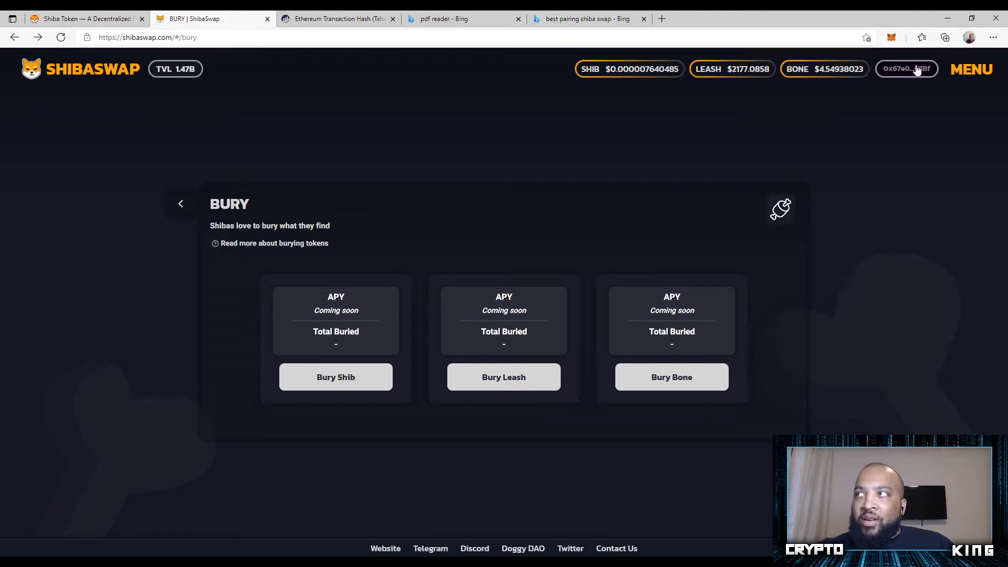
pyautogui.click(907, 69)
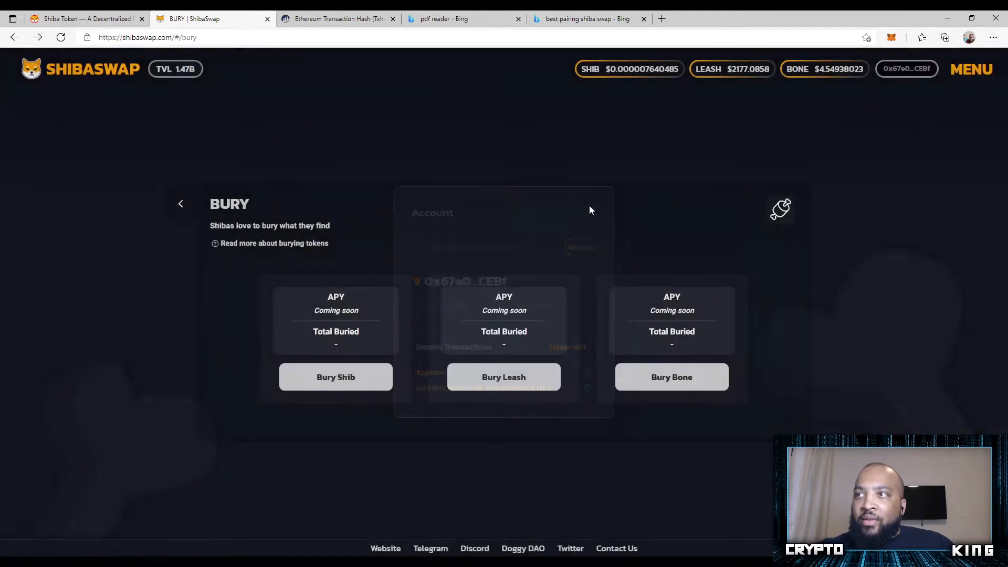
pyautogui.click(906, 69)
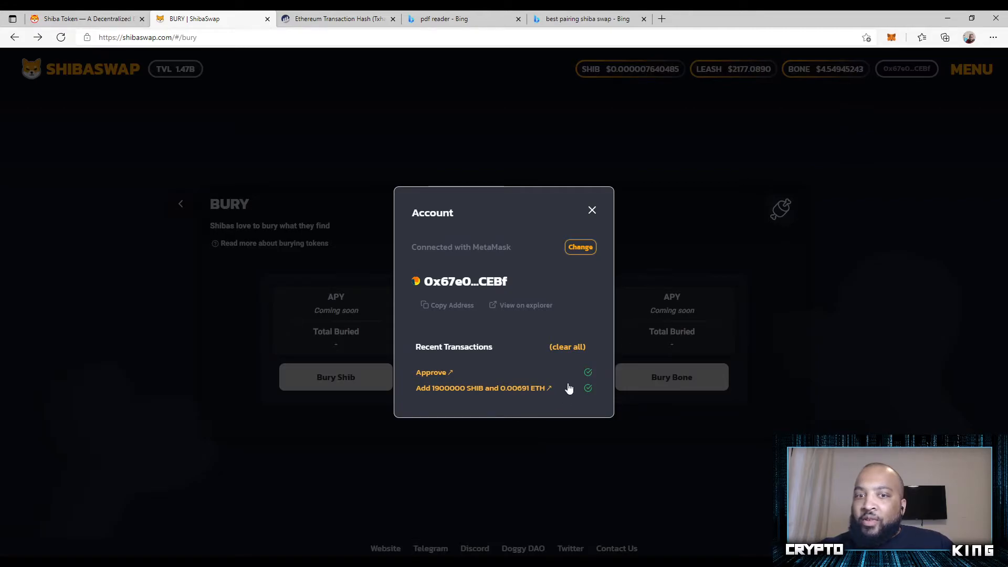
# Reopen the SHIB approval from Recent Transactions on Etherscan, now with 4 confirmations.
pyautogui.click(434, 372)
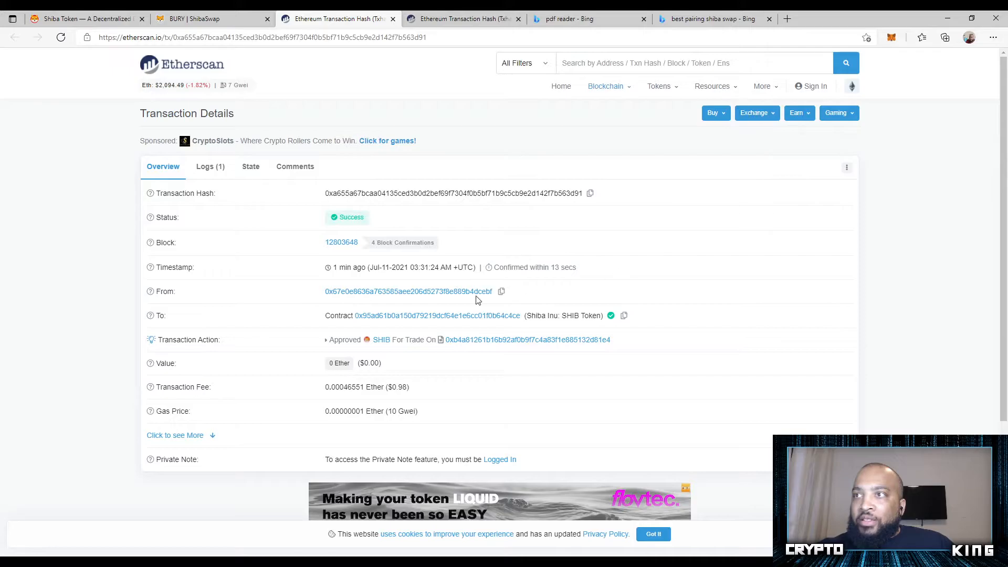
pyautogui.moveTo(395, 490)
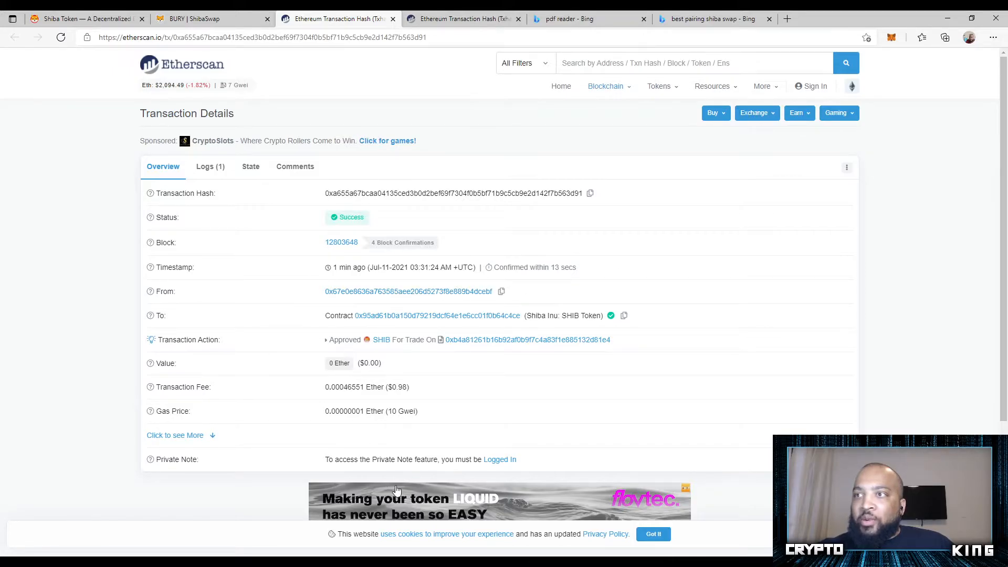
pyautogui.moveTo(434, 396)
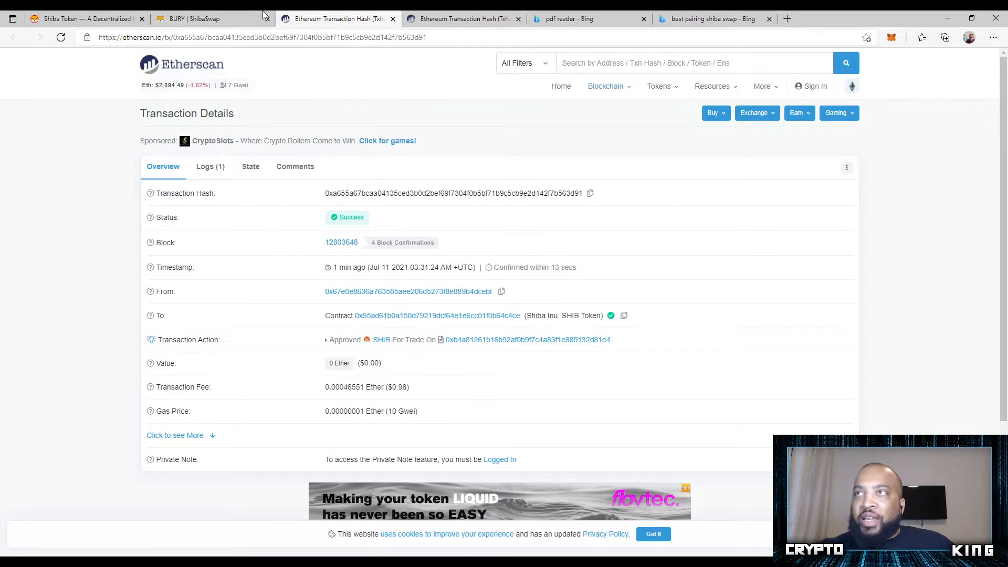
# Back on ShibaSwap, close the Account panel and reopen the Bury Shib form.
pyautogui.click(192, 18)
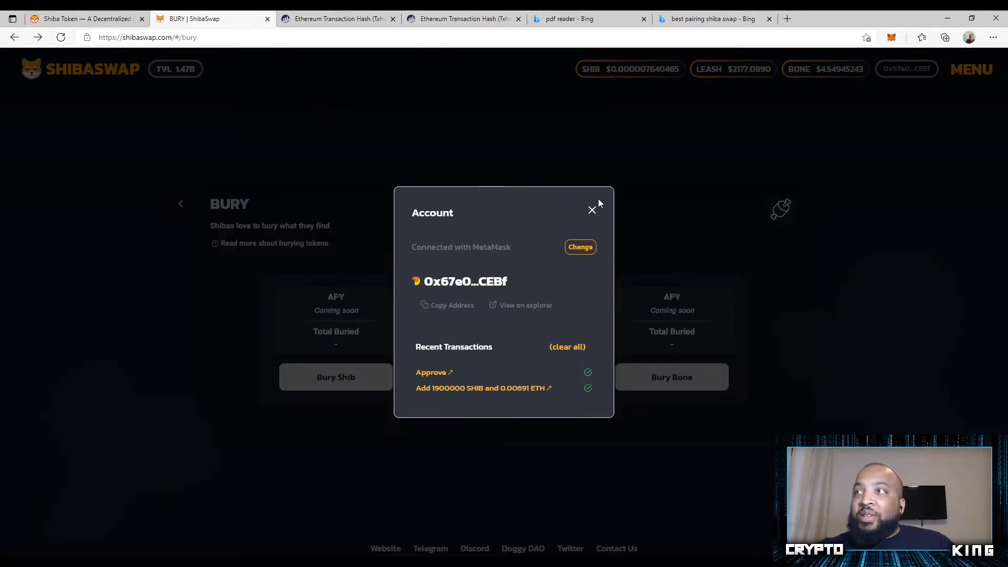
pyautogui.click(591, 210)
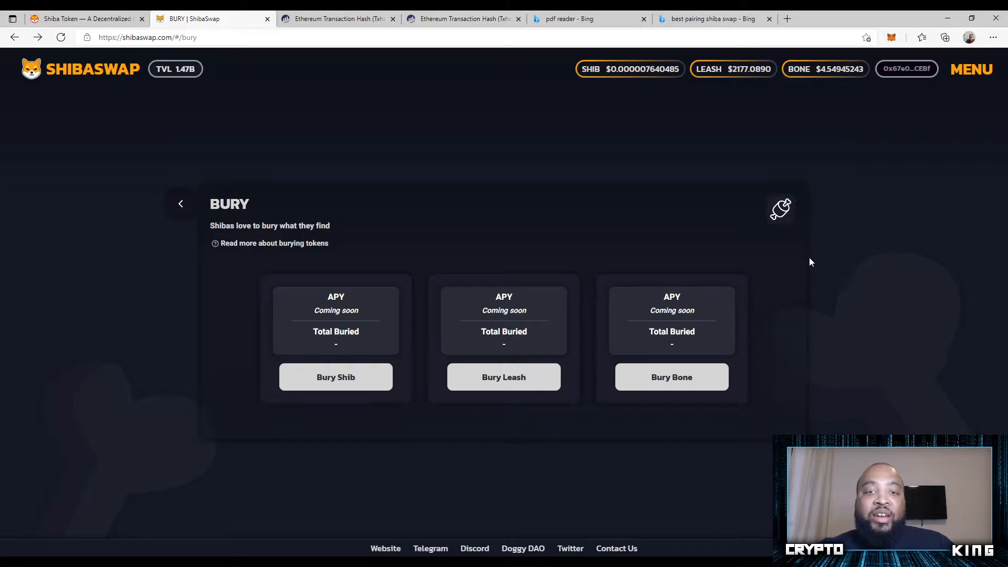
pyautogui.click(335, 377)
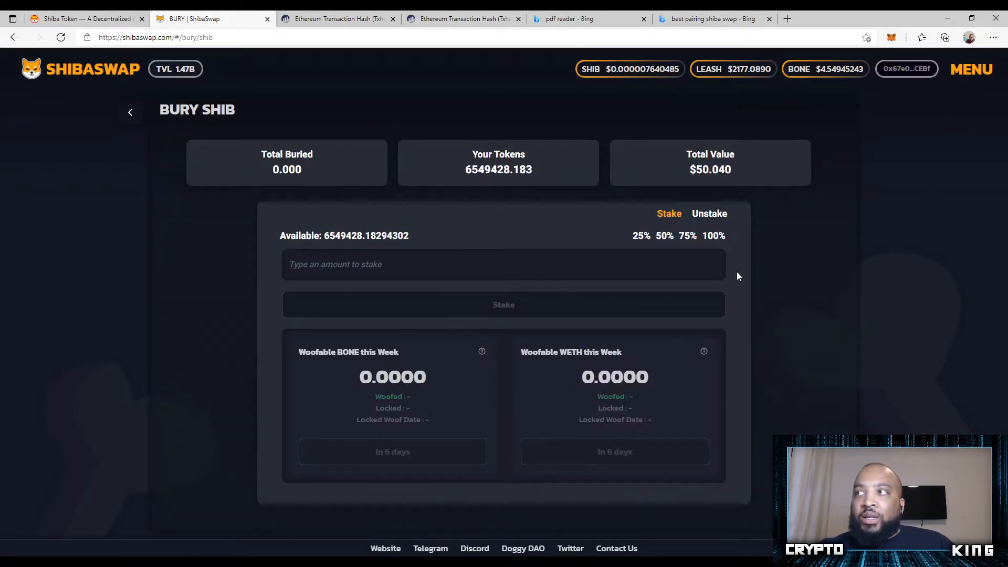
pyautogui.moveTo(851, 272)
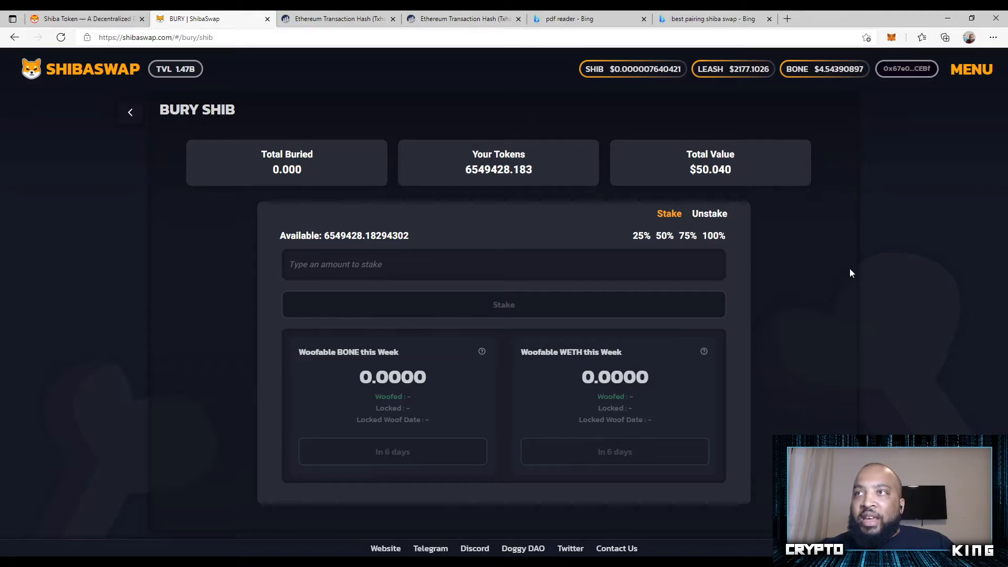
pyautogui.moveTo(738, 249)
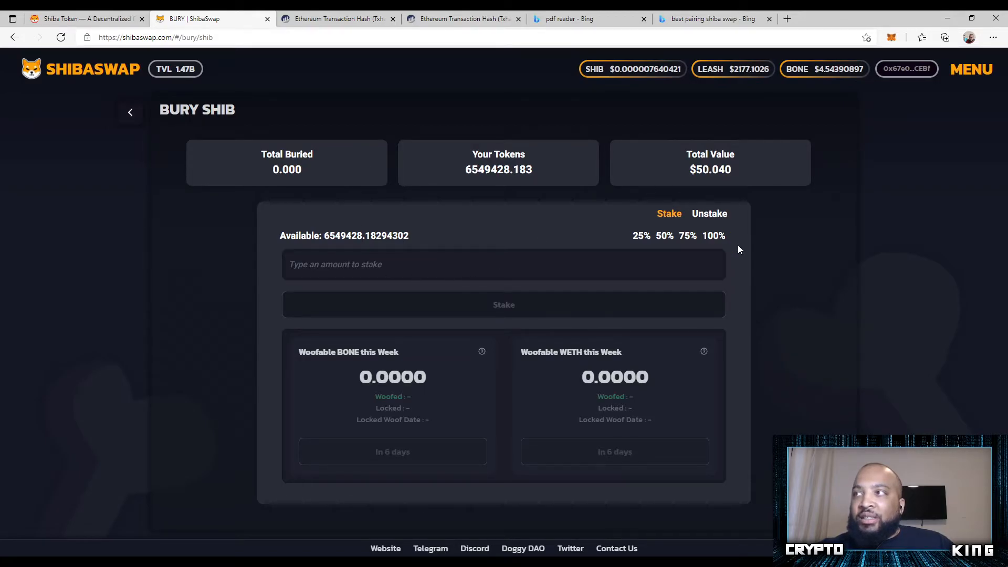
pyautogui.moveTo(472, 149)
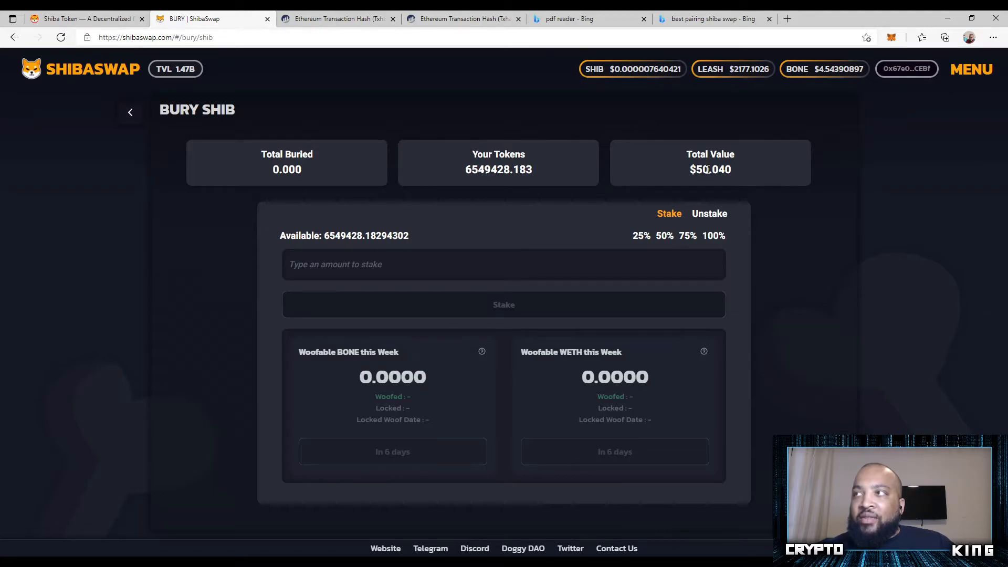
pyautogui.moveTo(715, 251)
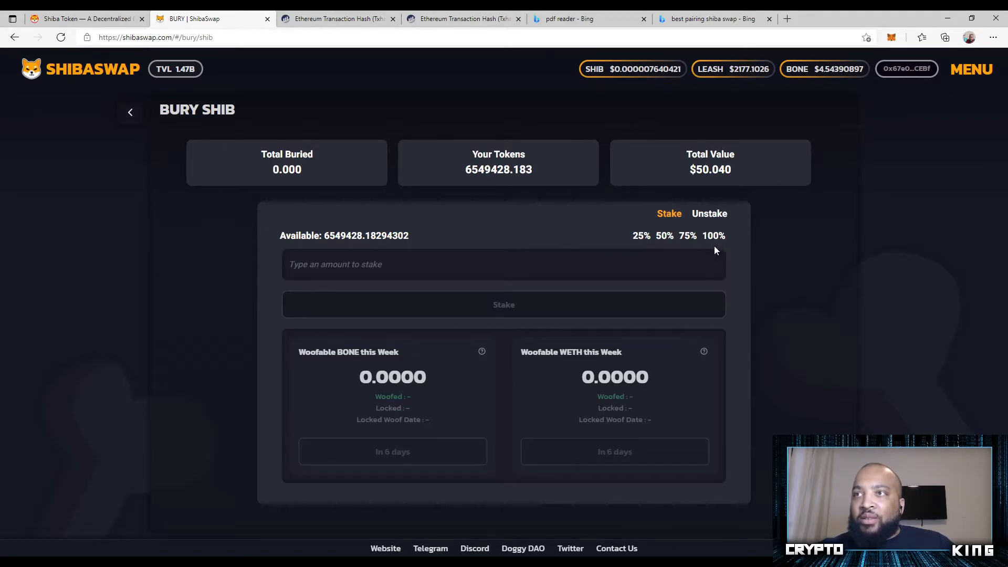
# Stake the full 6549428.18294302 SHIB balance and confirm the pending transaction.
pyautogui.click(713, 235)
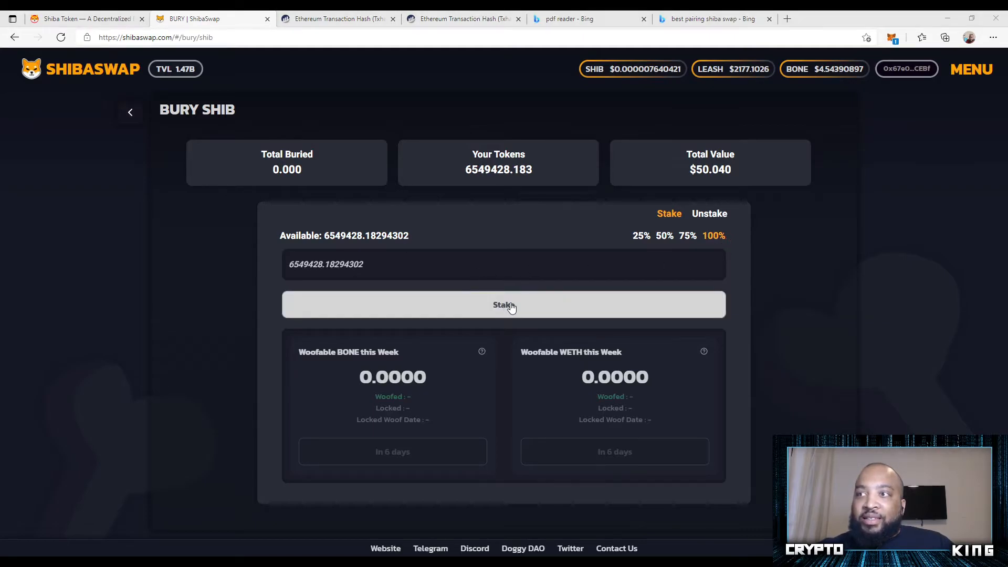
pyautogui.moveTo(964, 277)
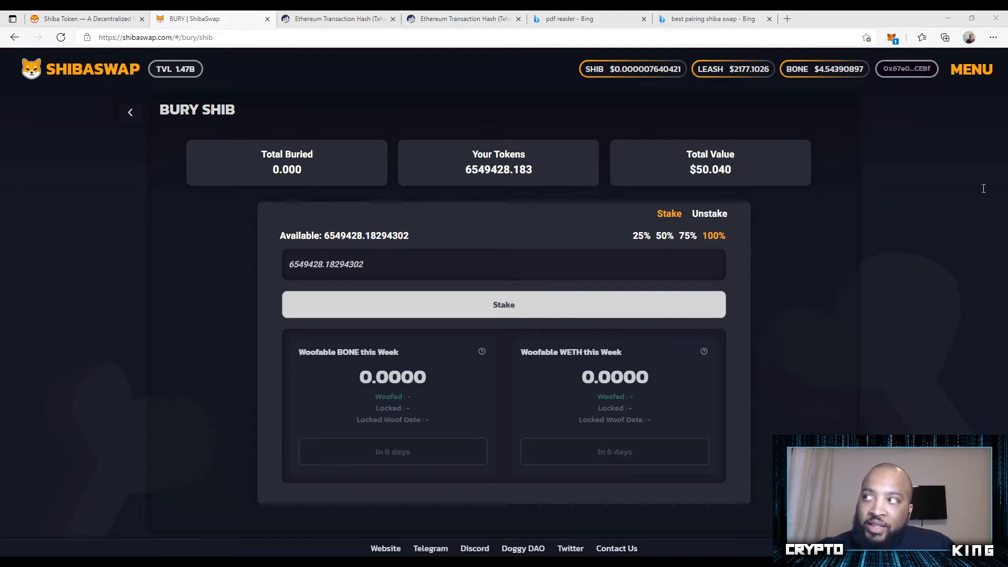
pyautogui.moveTo(831, 108)
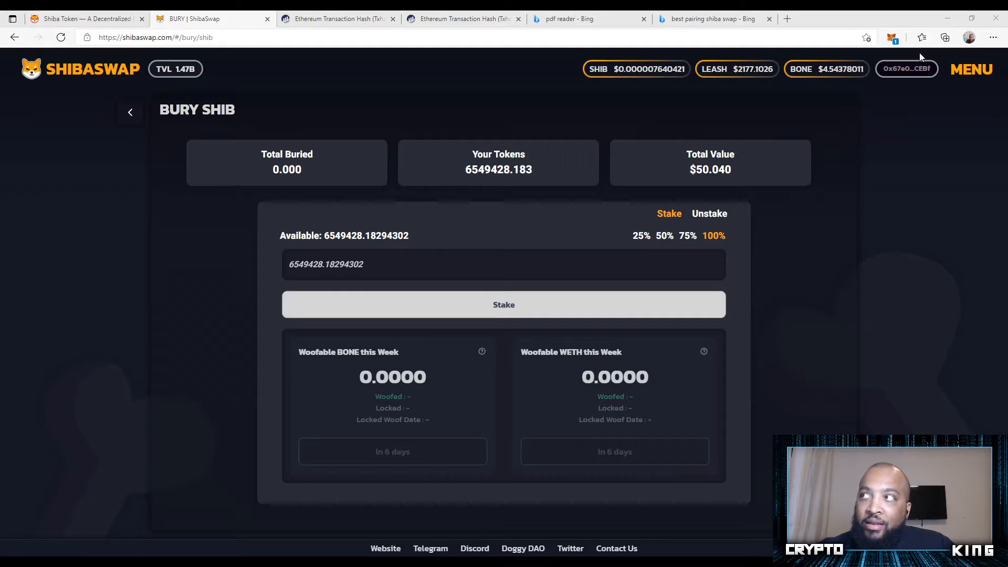
pyautogui.moveTo(961, 313)
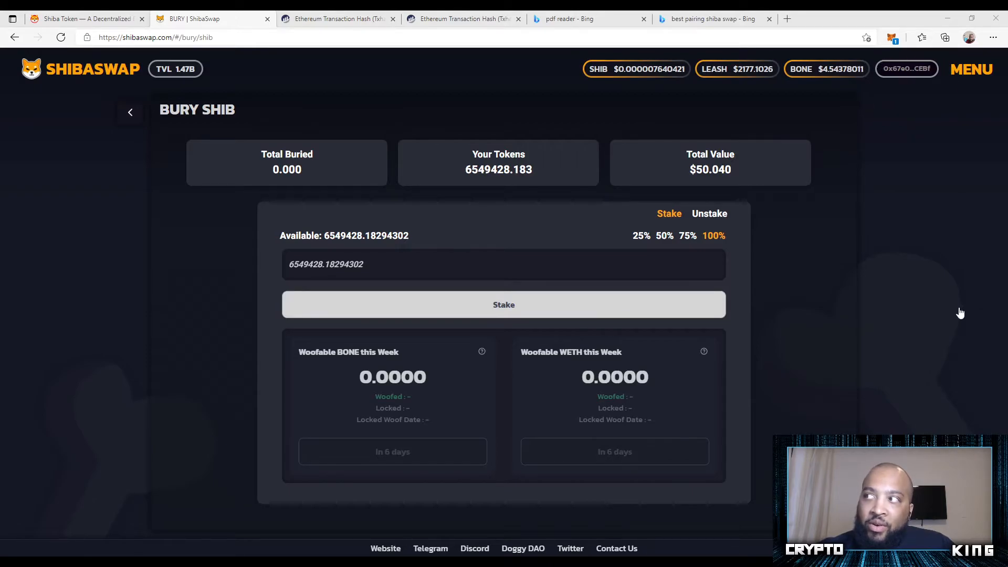
pyautogui.click(503, 304)
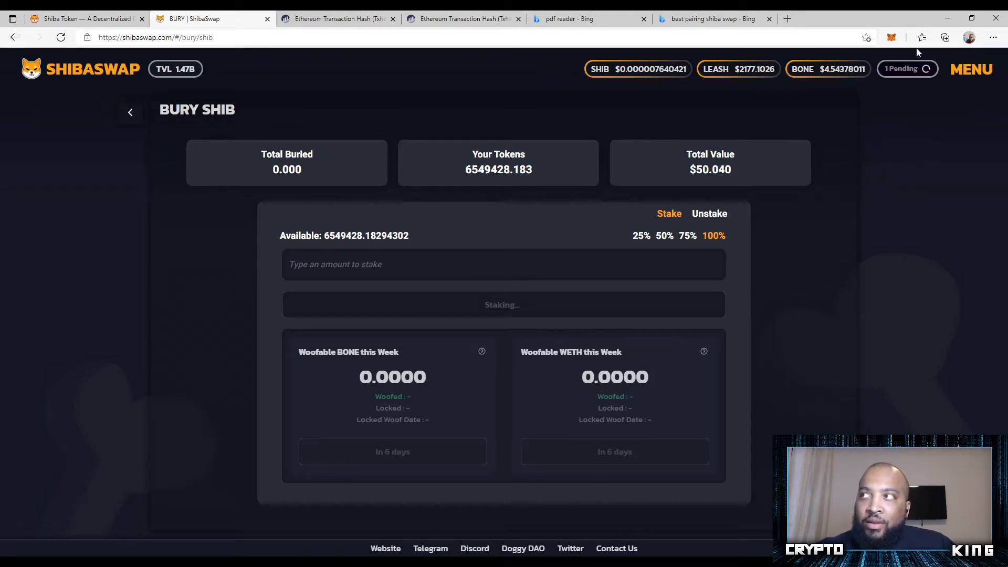
pyautogui.click(903, 69)
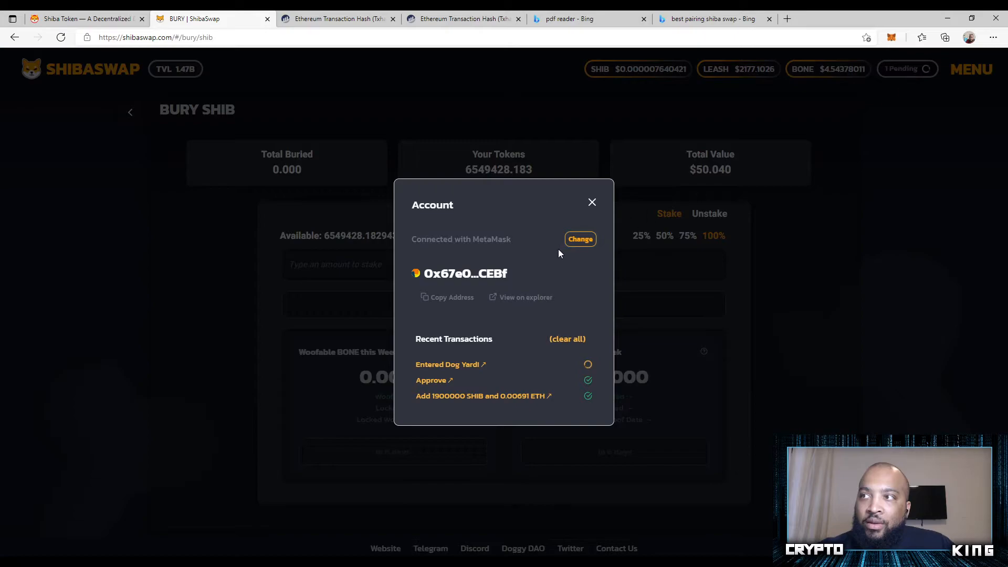
pyautogui.moveTo(779, 278)
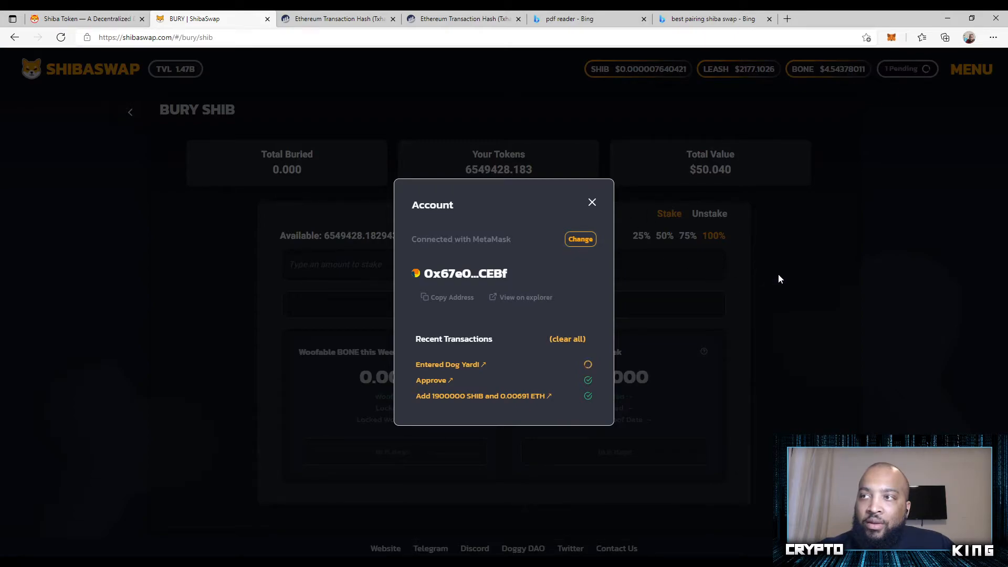
pyautogui.moveTo(588, 371)
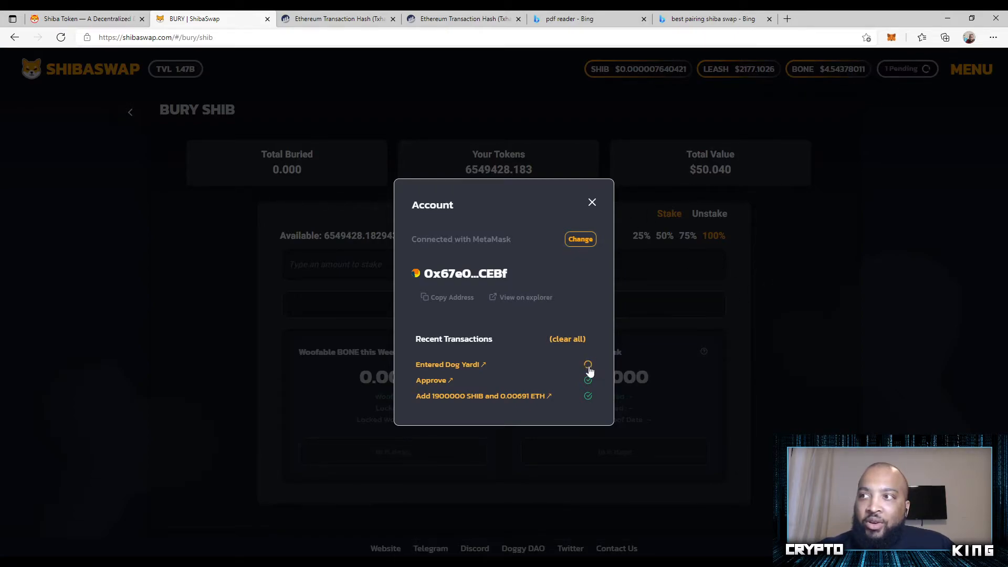
pyautogui.moveTo(582, 363)
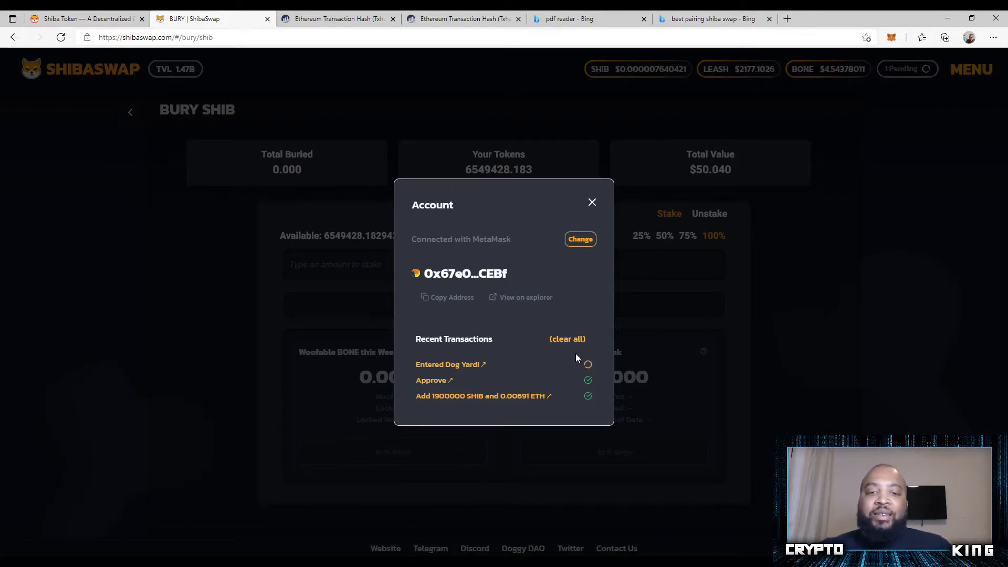
pyautogui.moveTo(638, 272)
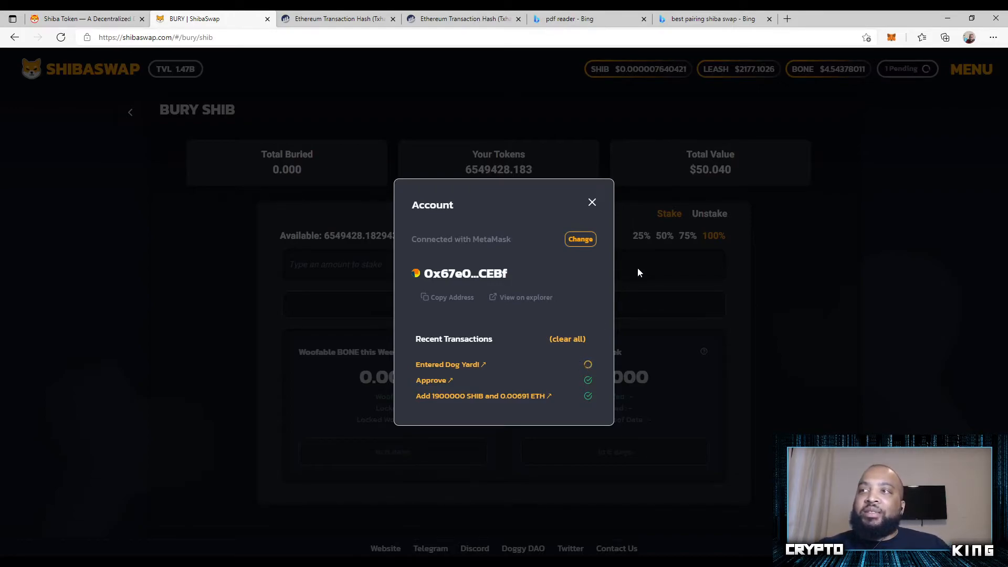
pyautogui.moveTo(628, 294)
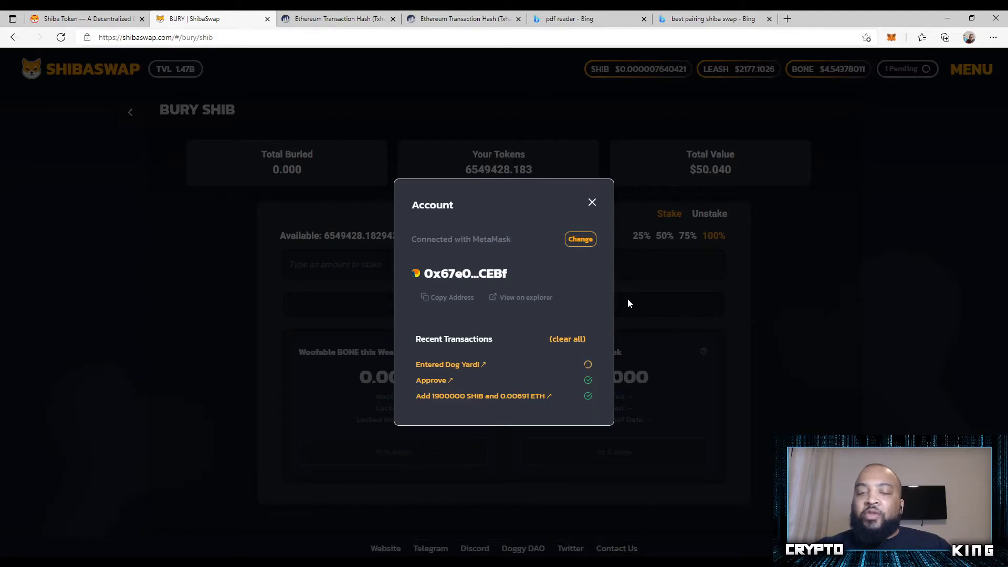
pyautogui.moveTo(636, 245)
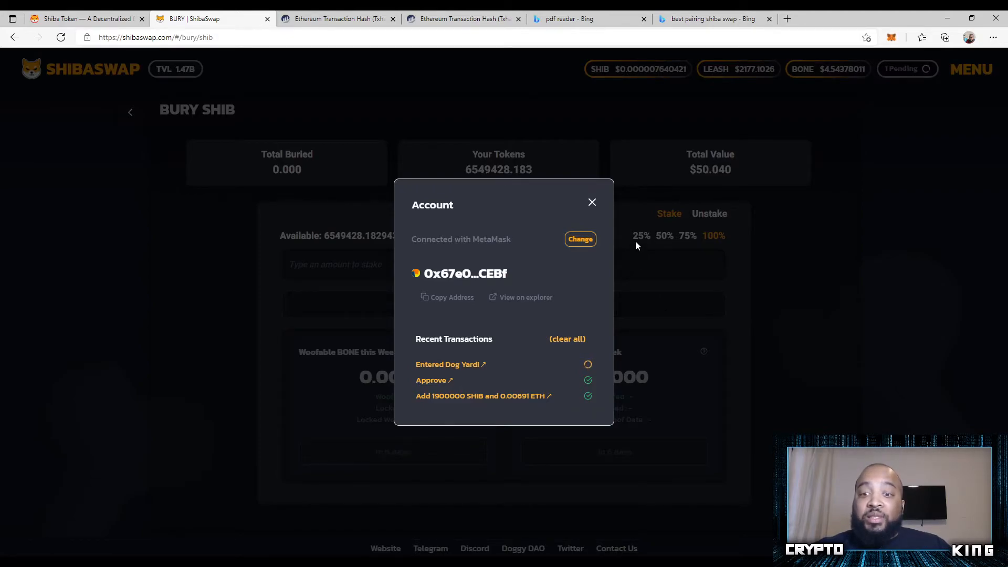
pyautogui.moveTo(635, 254)
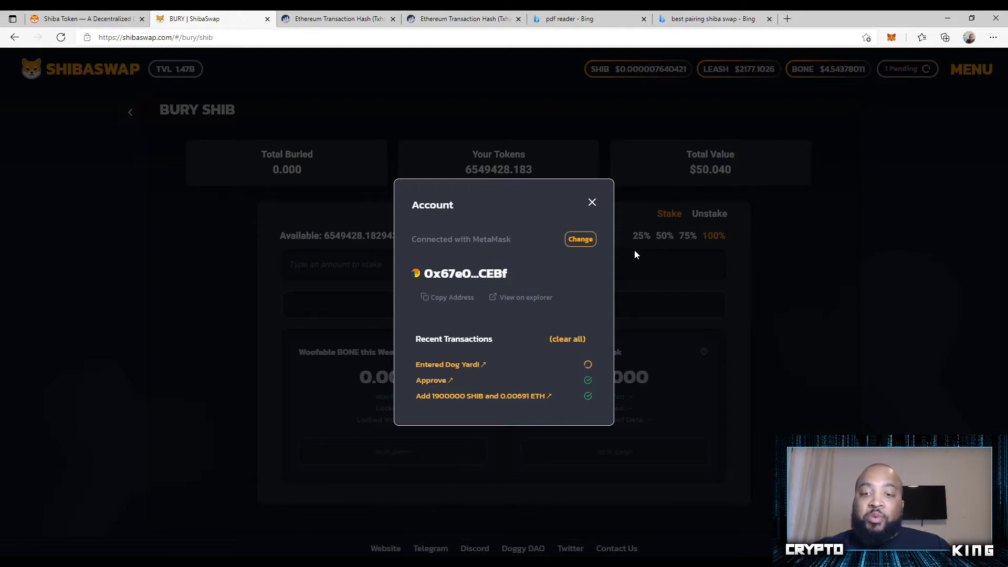
pyautogui.moveTo(661, 267)
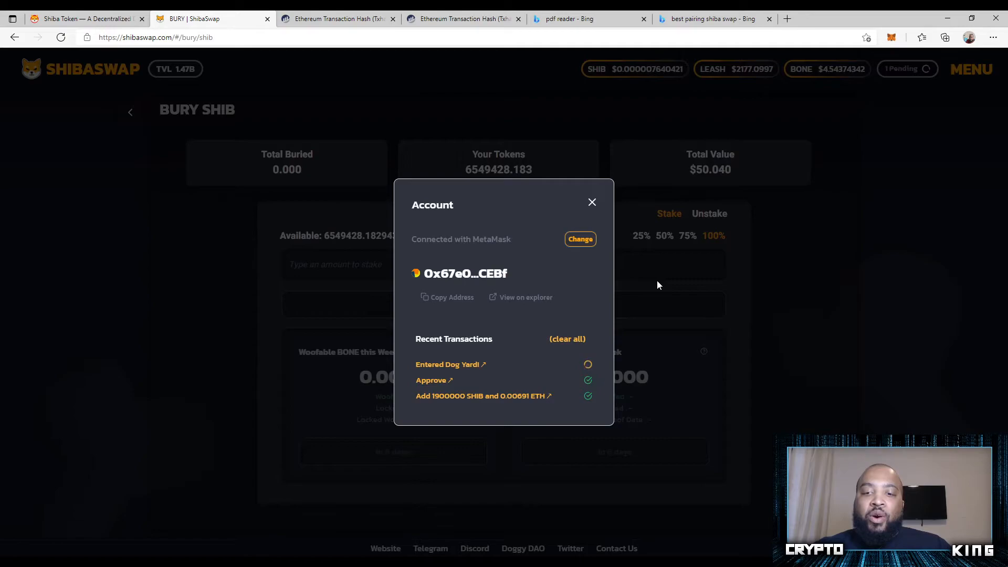
pyautogui.moveTo(661, 272)
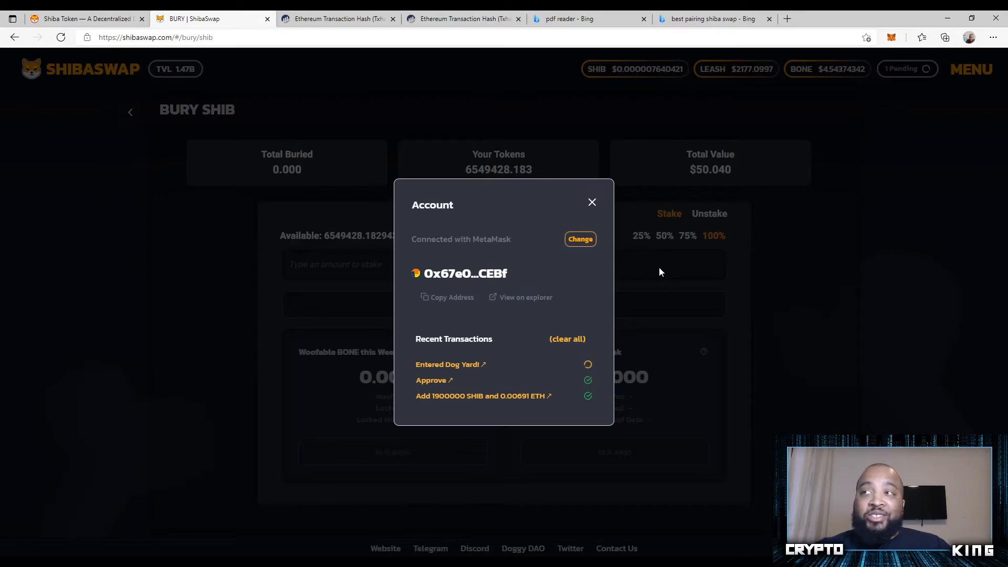
pyautogui.moveTo(588, 366)
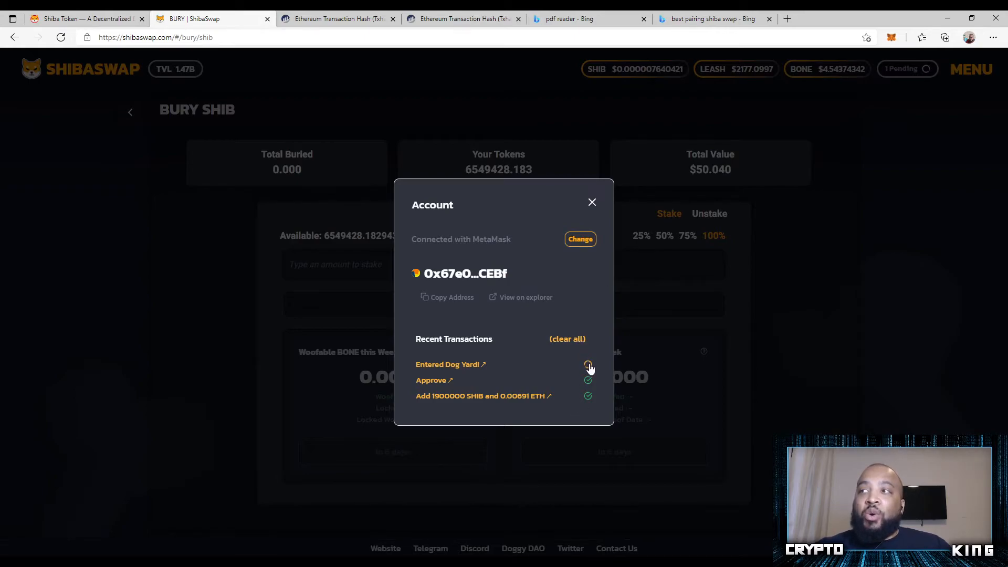
pyautogui.moveTo(598, 360)
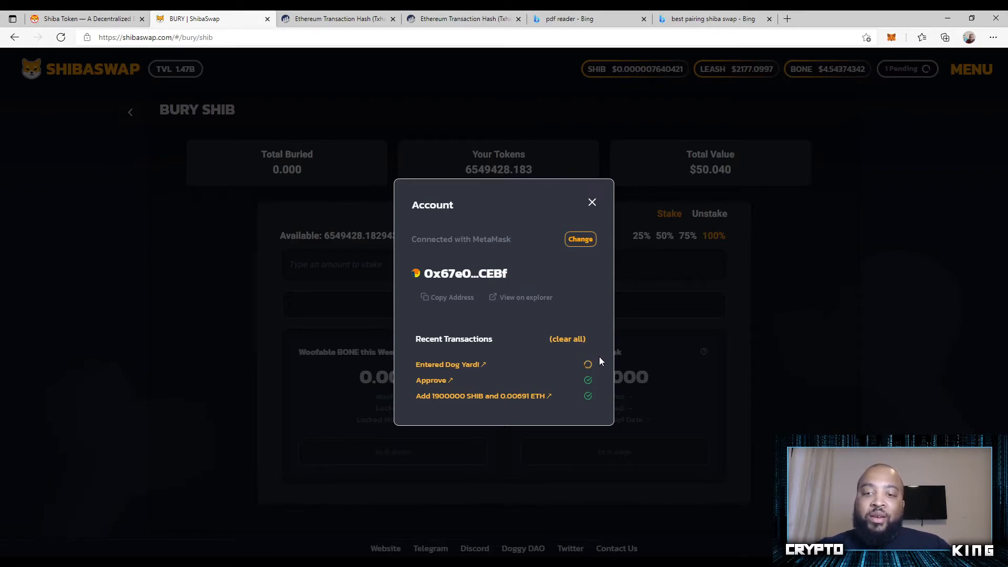
pyautogui.moveTo(610, 357)
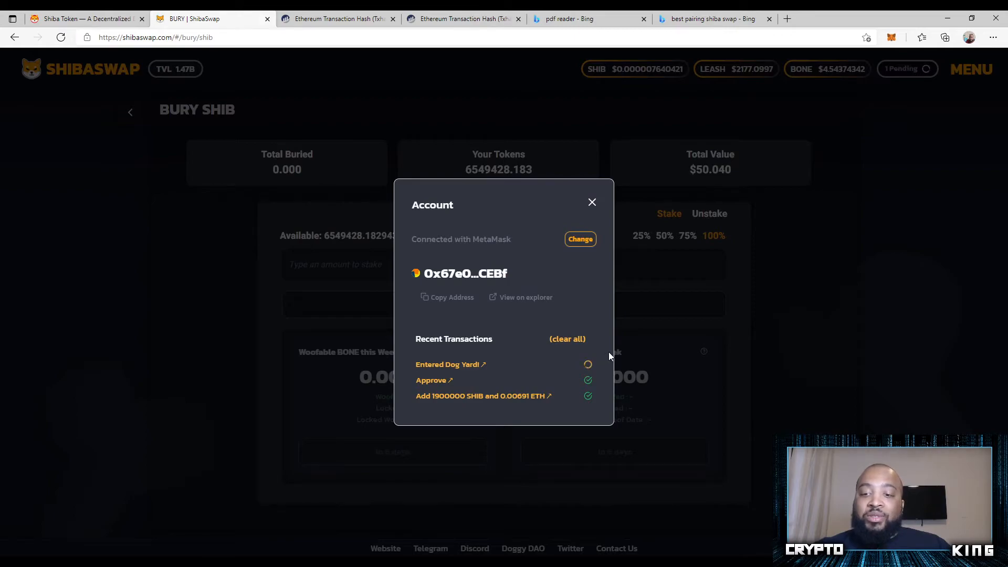
pyautogui.moveTo(622, 339)
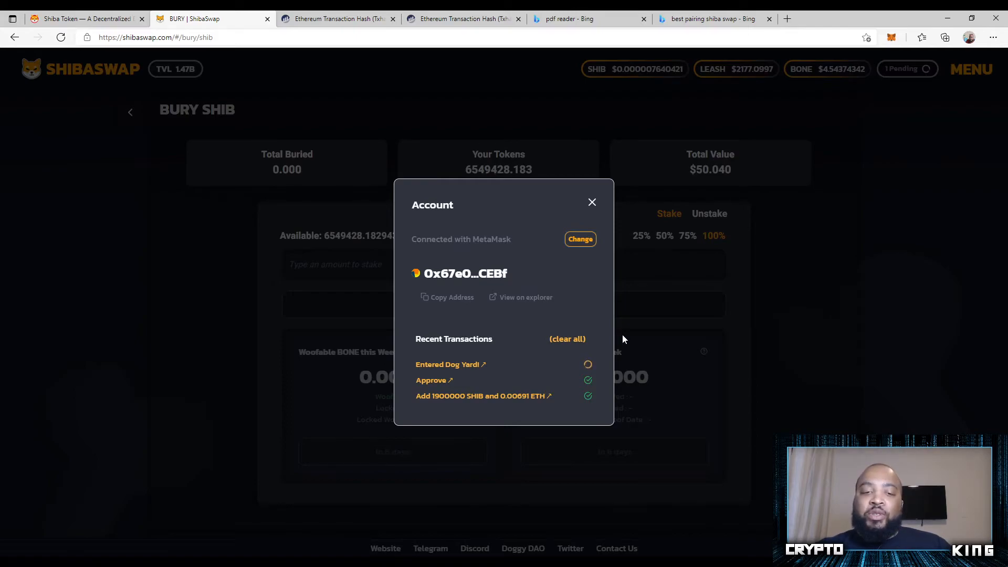
pyautogui.moveTo(547, 309)
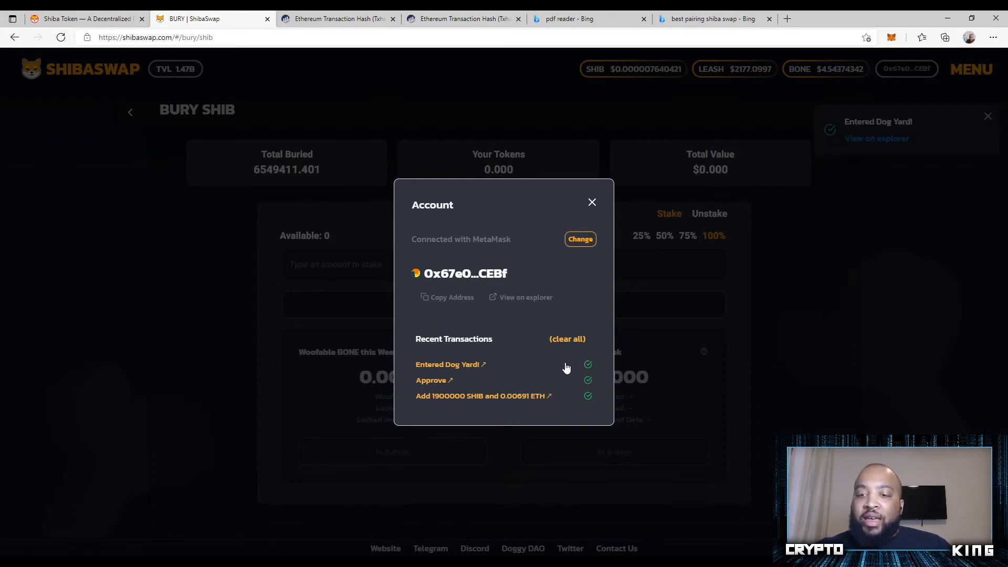
pyautogui.moveTo(587, 370)
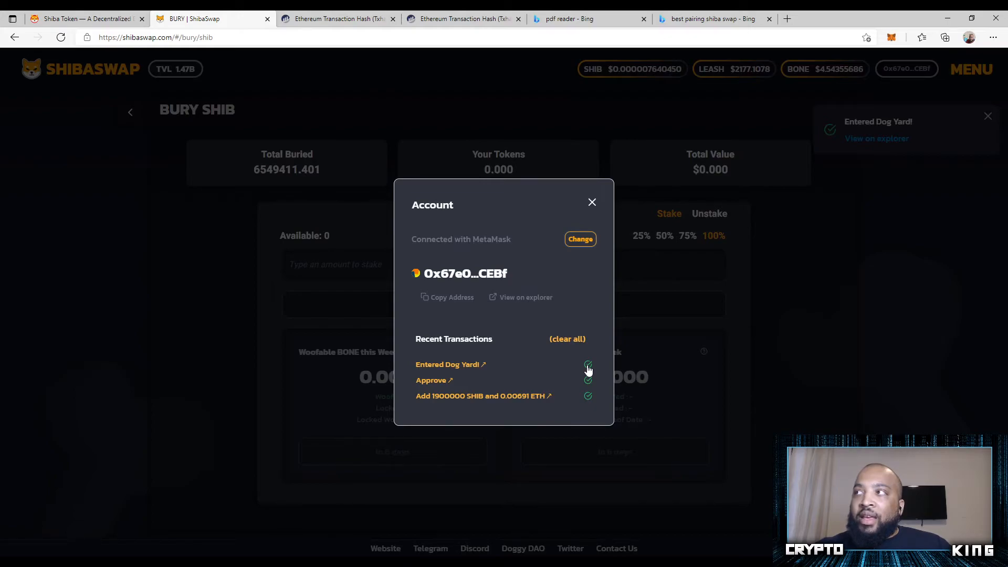
pyautogui.moveTo(570, 246)
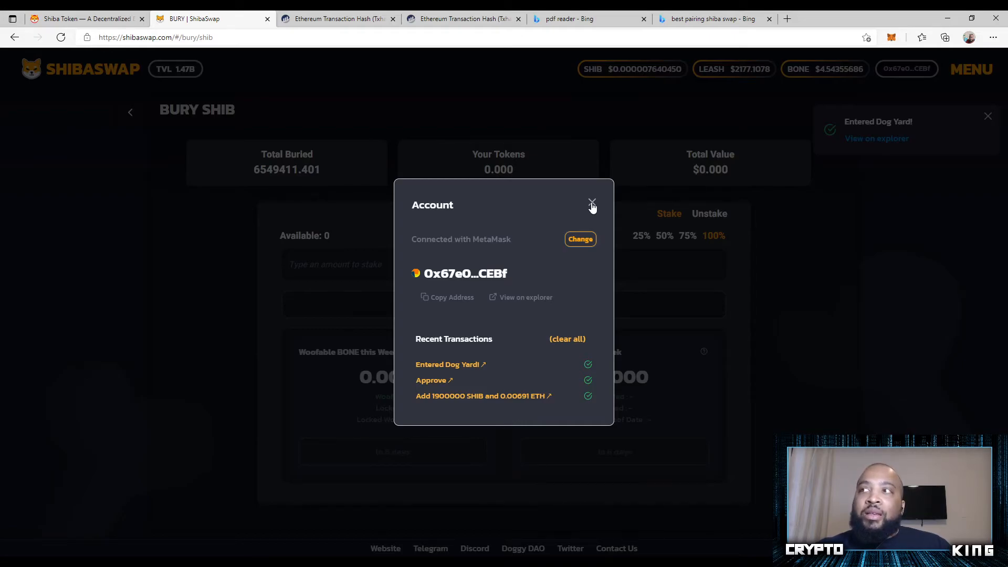
# Close the Account window once Total Buried reads 6549411.401.
pyautogui.click(591, 202)
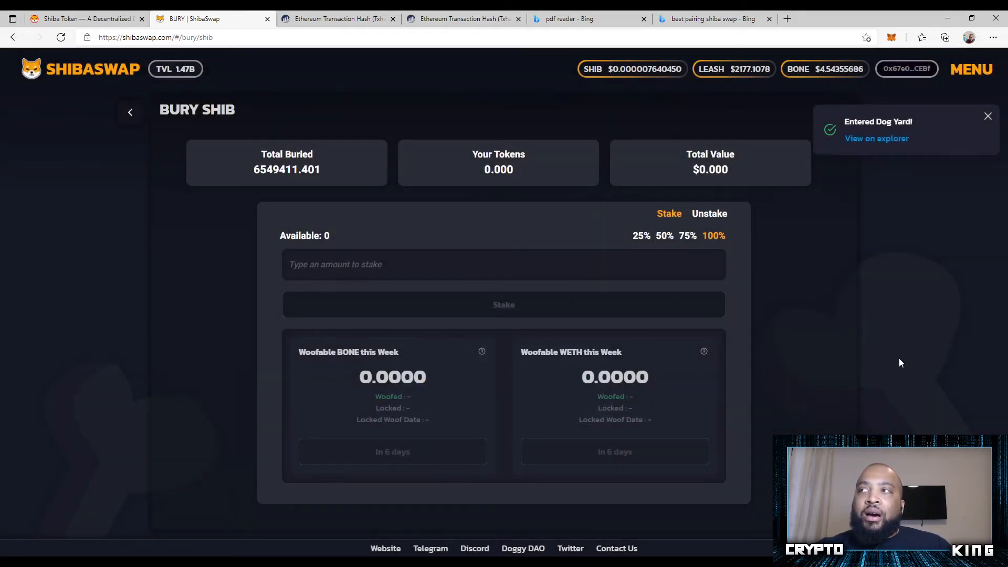
pyautogui.click(988, 116)
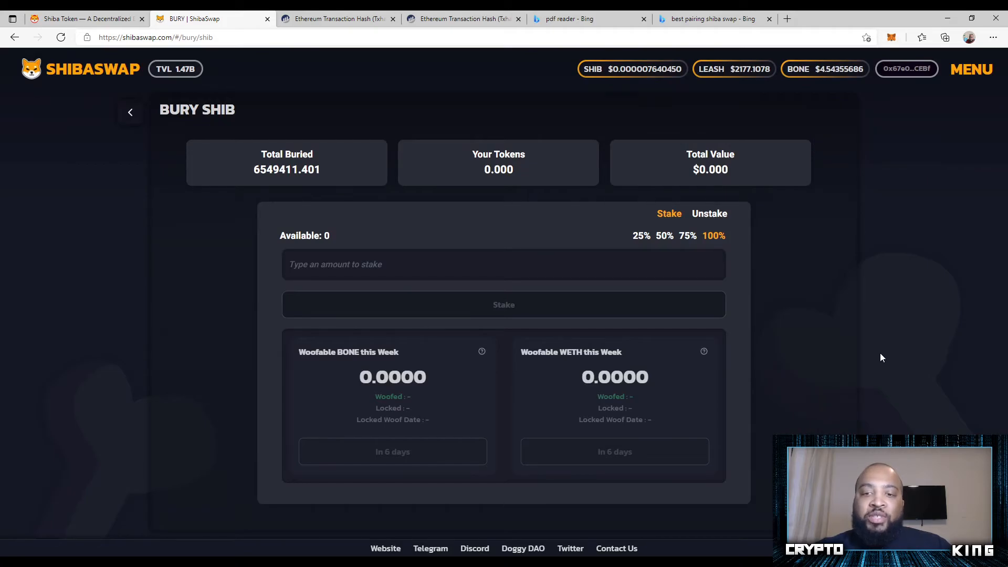
pyautogui.moveTo(383, 148)
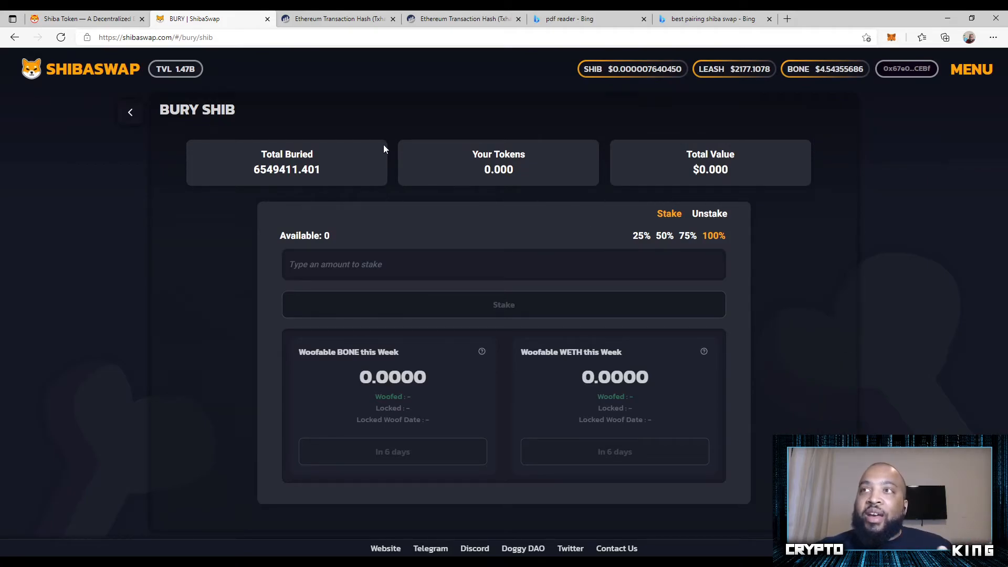
pyautogui.moveTo(270, 139)
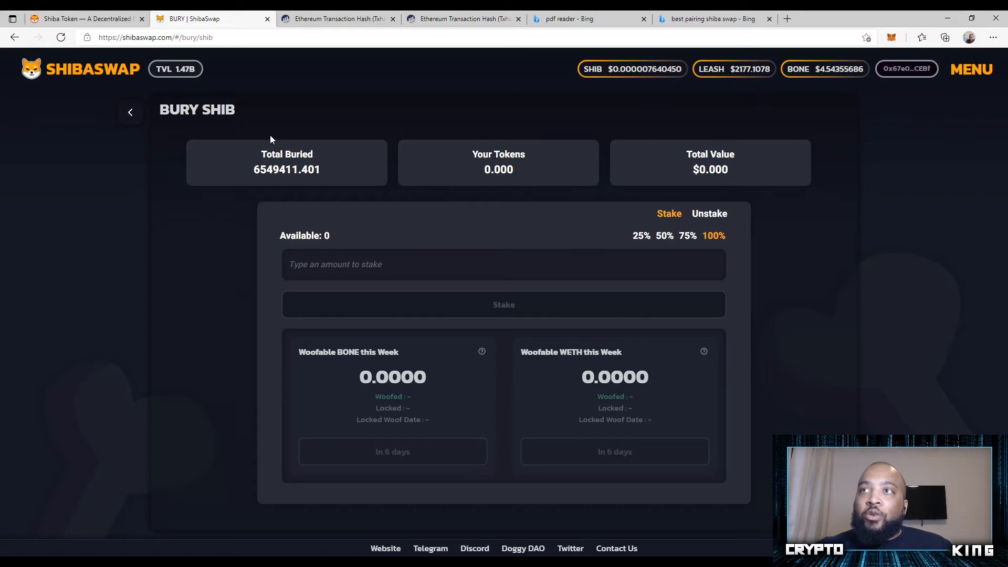
pyautogui.moveTo(225, 148)
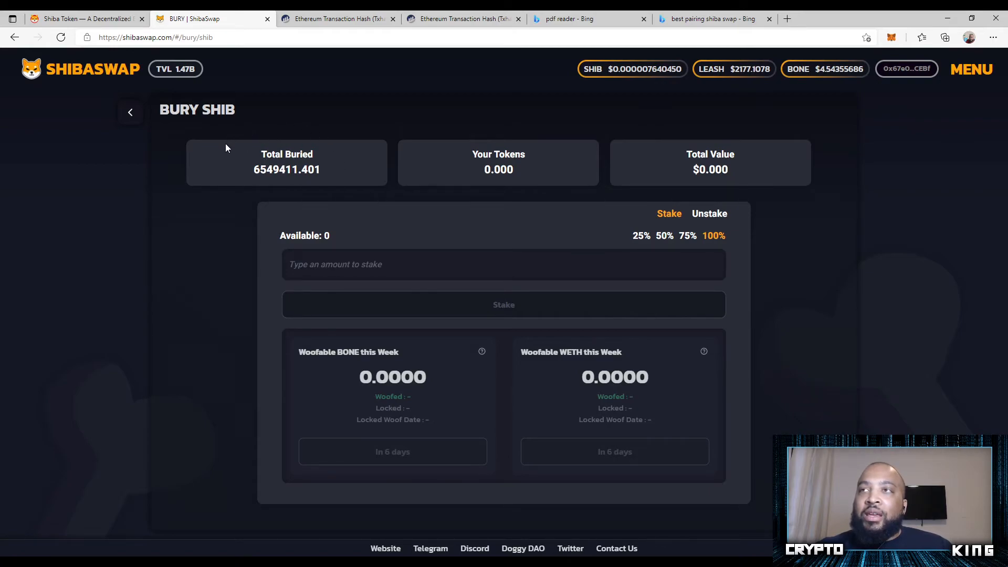
pyautogui.moveTo(375, 231)
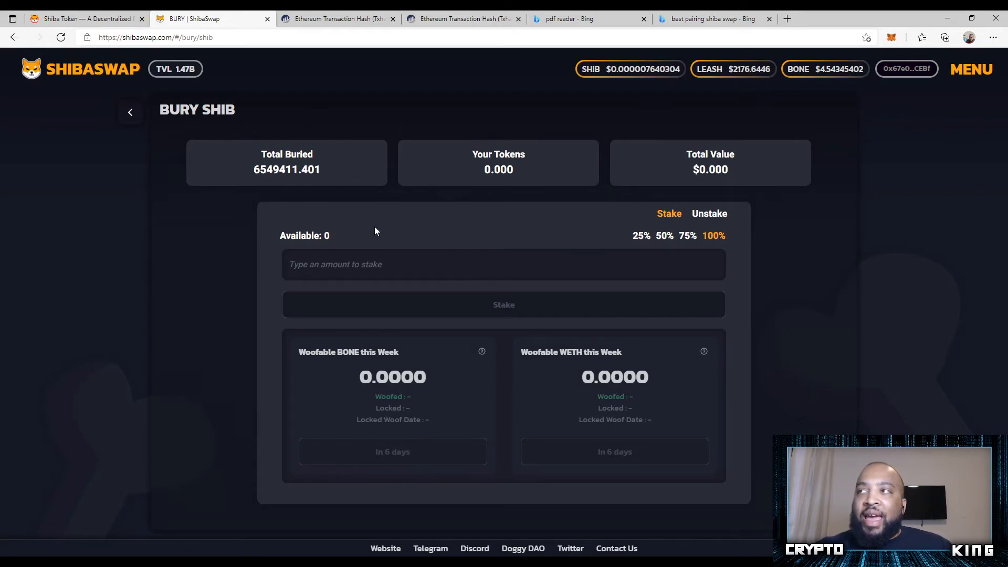
pyautogui.moveTo(736, 291)
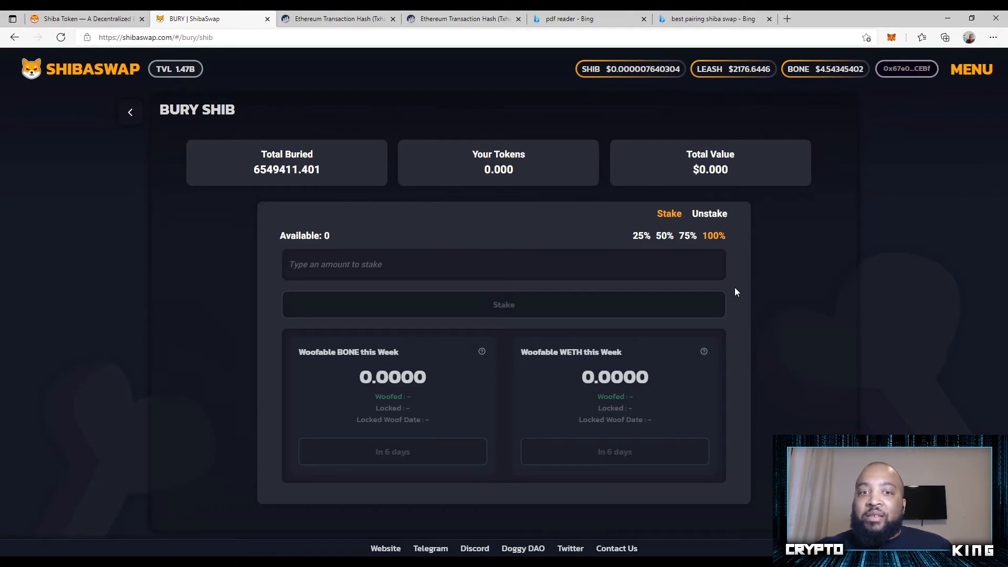
pyautogui.moveTo(737, 261)
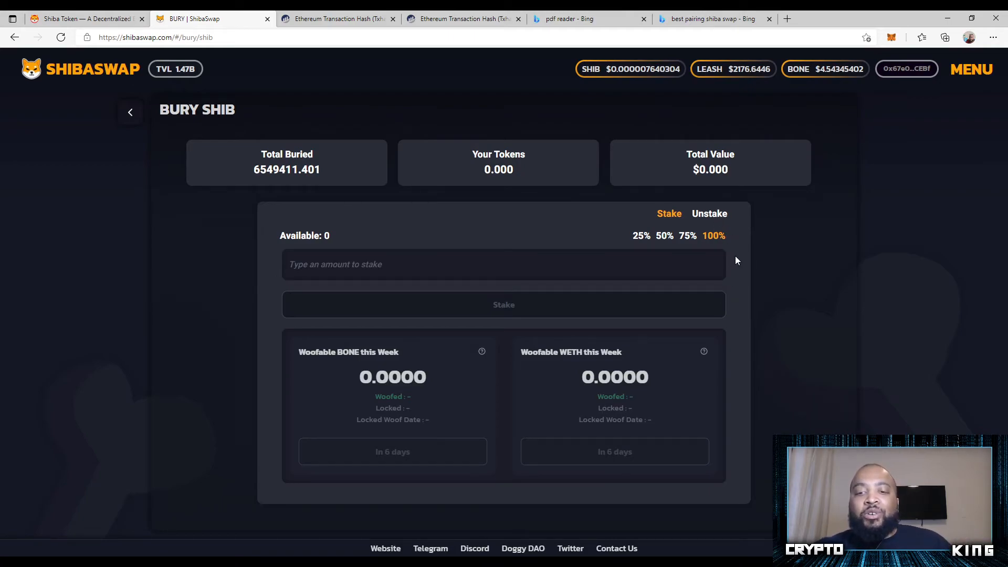
pyautogui.moveTo(705, 295)
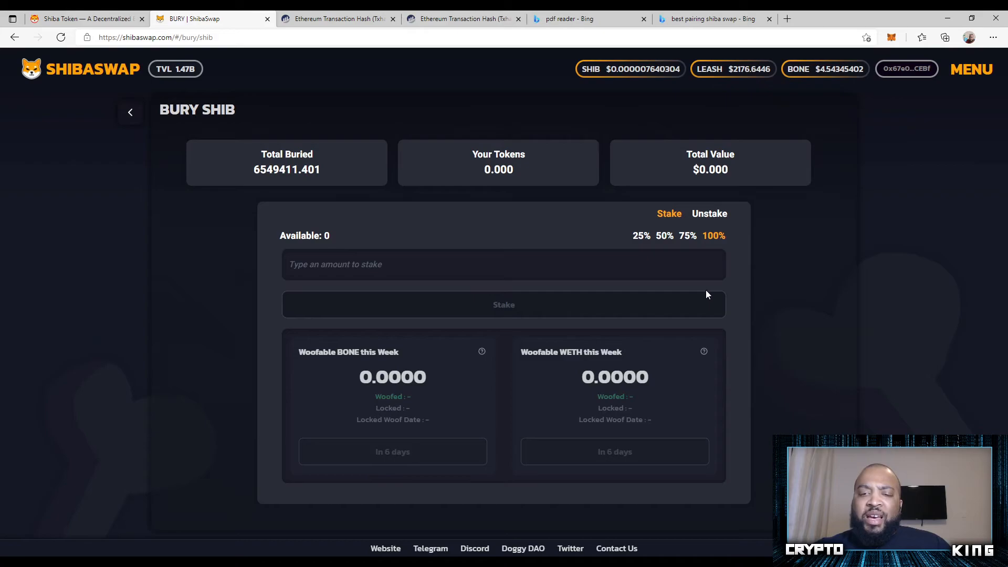
pyautogui.moveTo(780, 333)
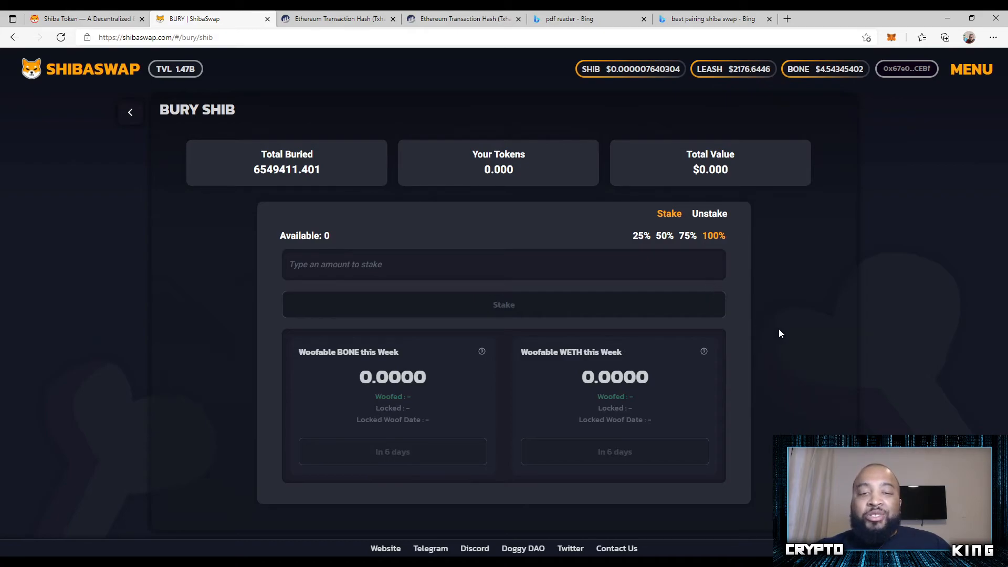
pyautogui.moveTo(810, 344)
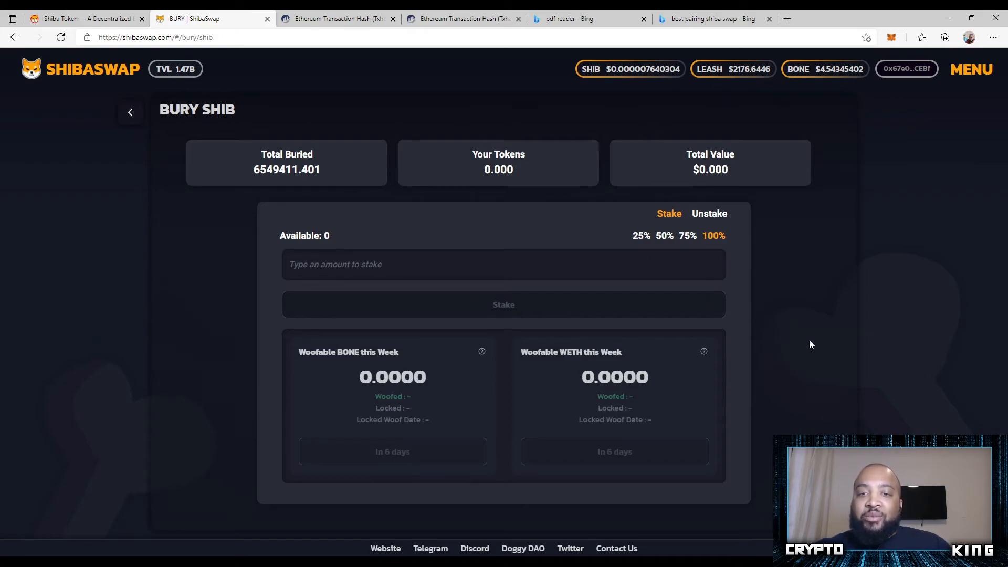
pyautogui.moveTo(743, 259)
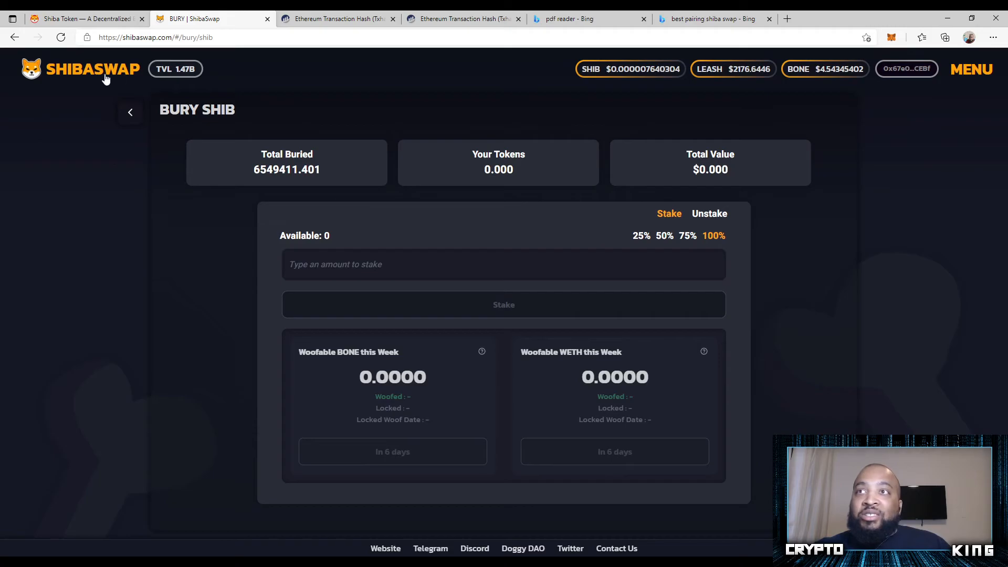
pyautogui.click(130, 112)
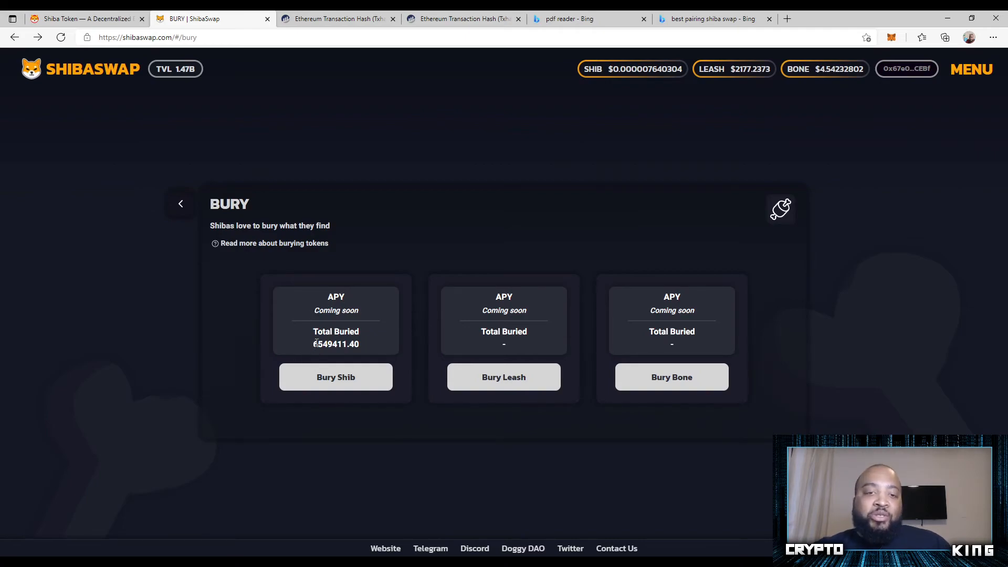
pyautogui.moveTo(316, 324)
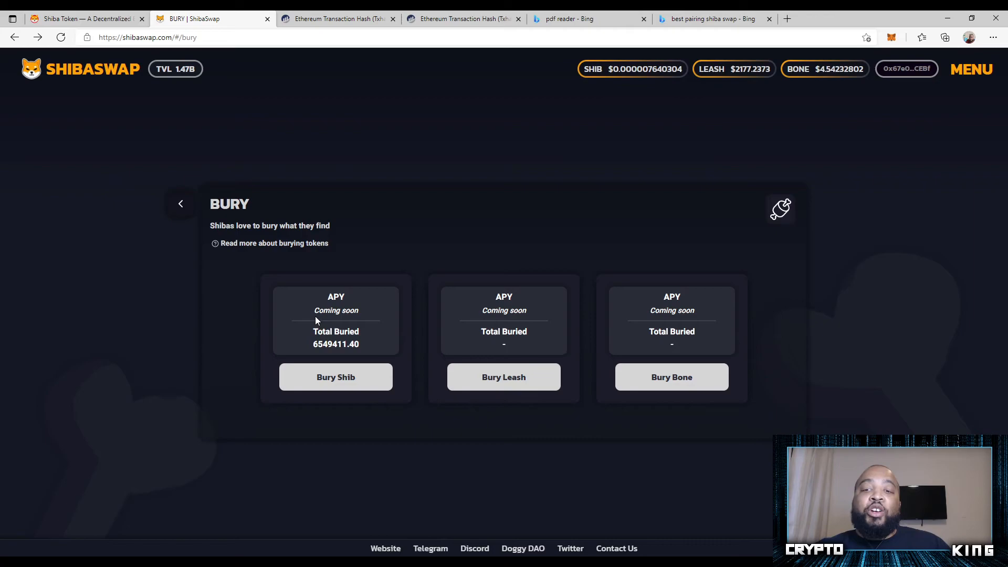
pyautogui.moveTo(310, 309)
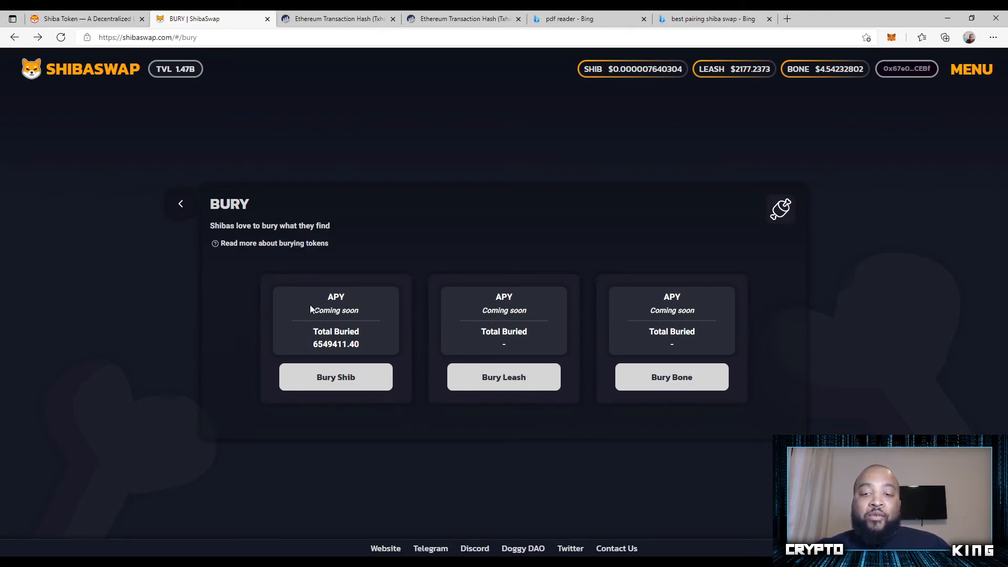
pyautogui.moveTo(304, 313)
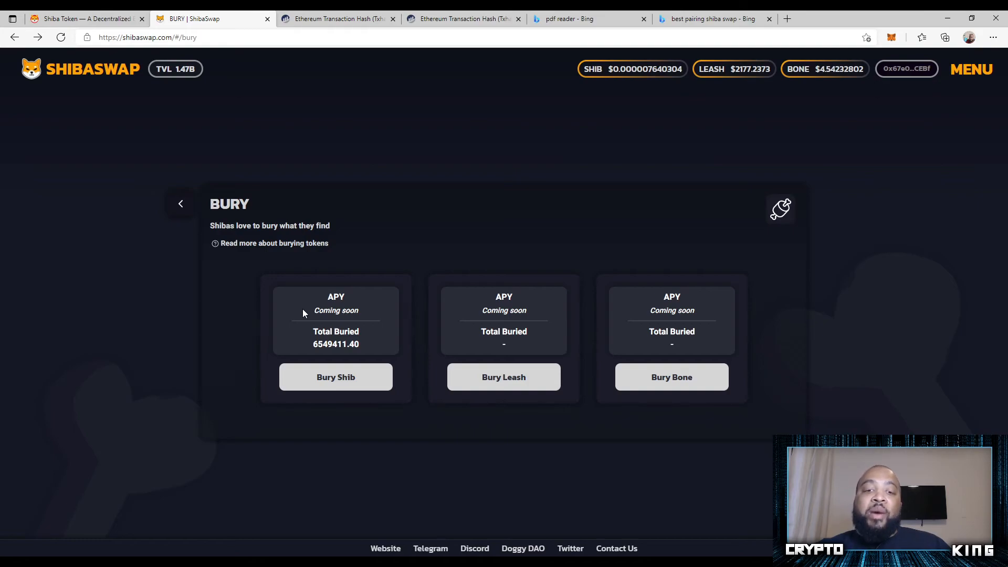
pyautogui.moveTo(226, 292)
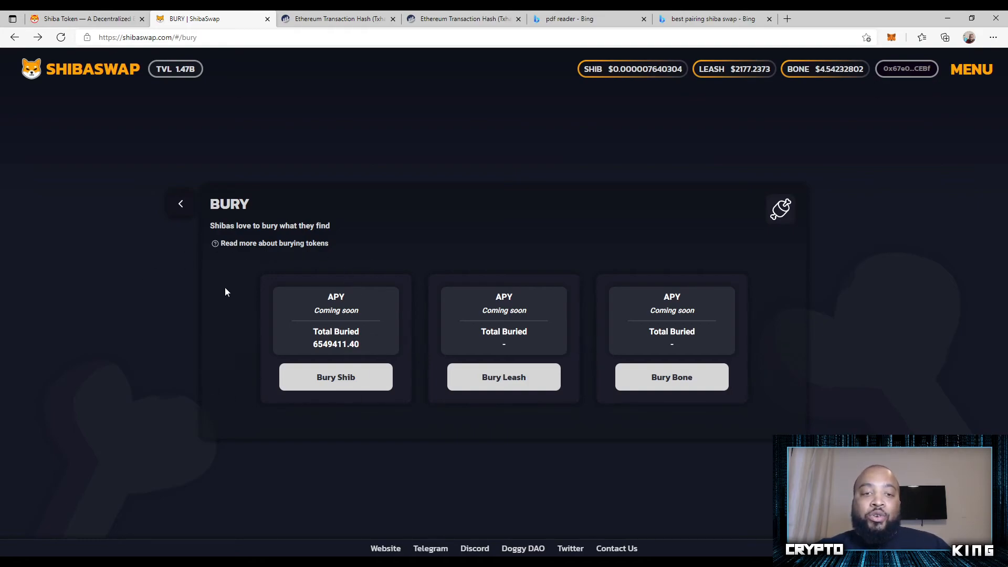
pyautogui.moveTo(403, 273)
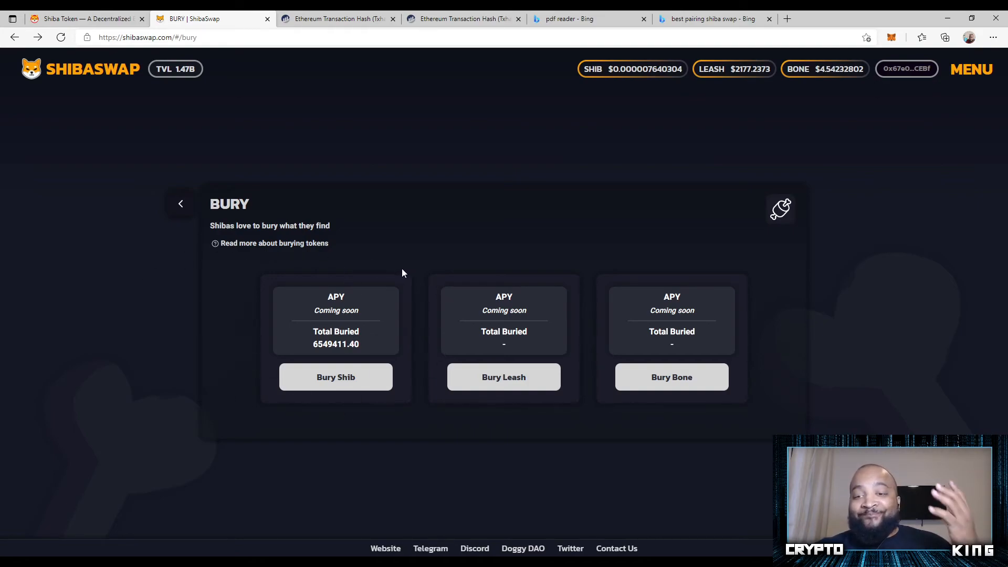
pyautogui.moveTo(394, 267)
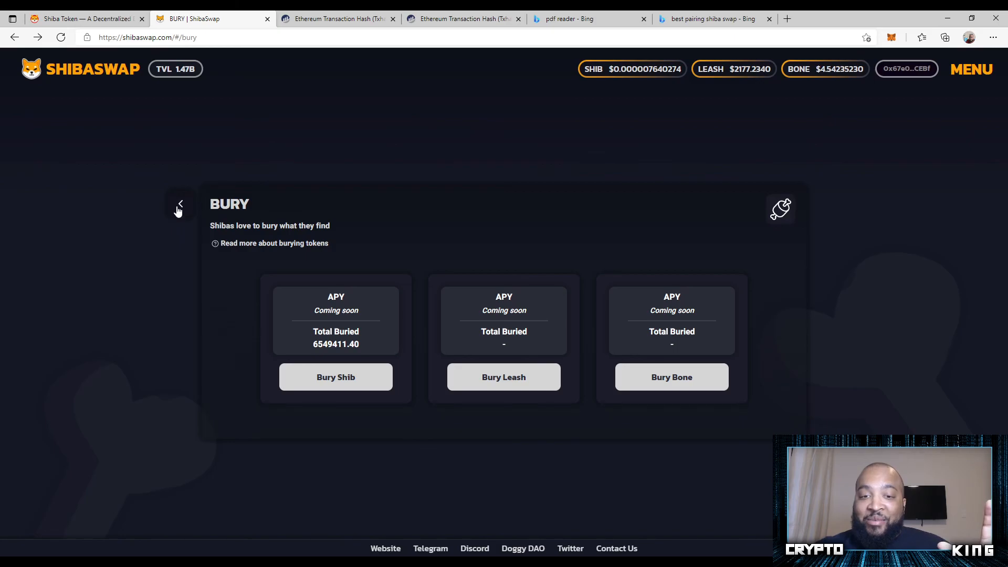
pyautogui.moveTo(175, 216)
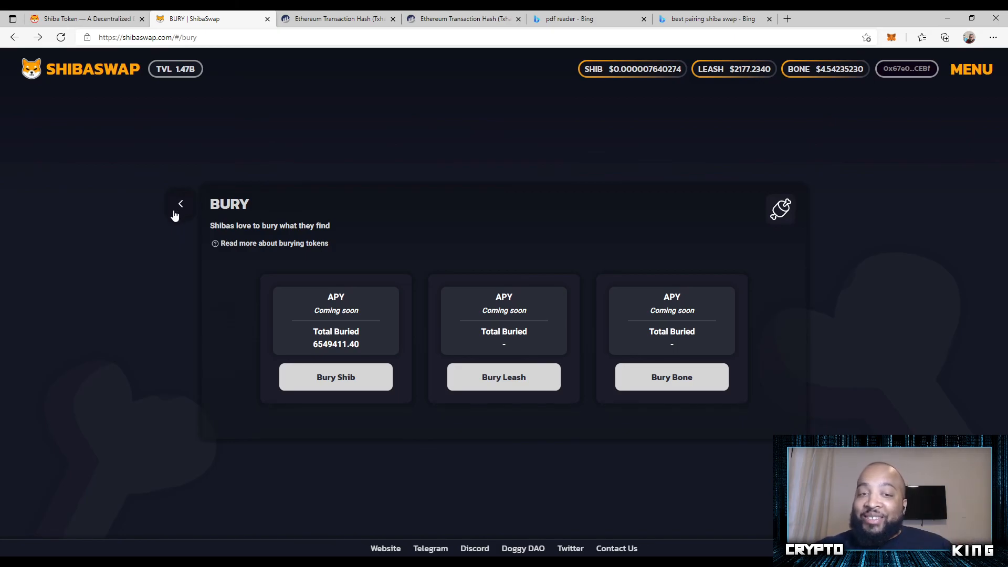
# Verify 6549411.40 SHIB buried on the Bury overview, then return to the home dashboard.
pyautogui.click(180, 203)
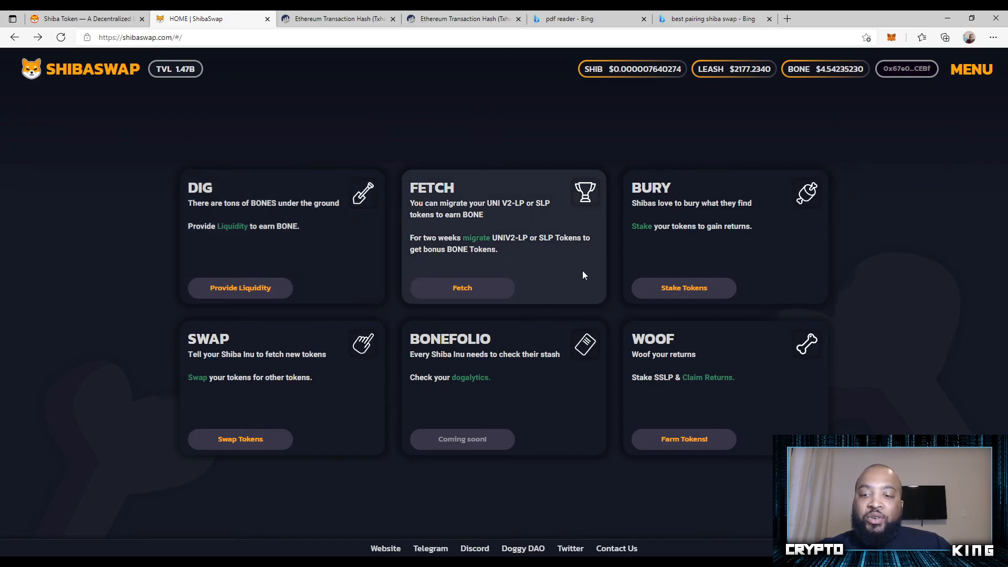
pyautogui.moveTo(562, 362)
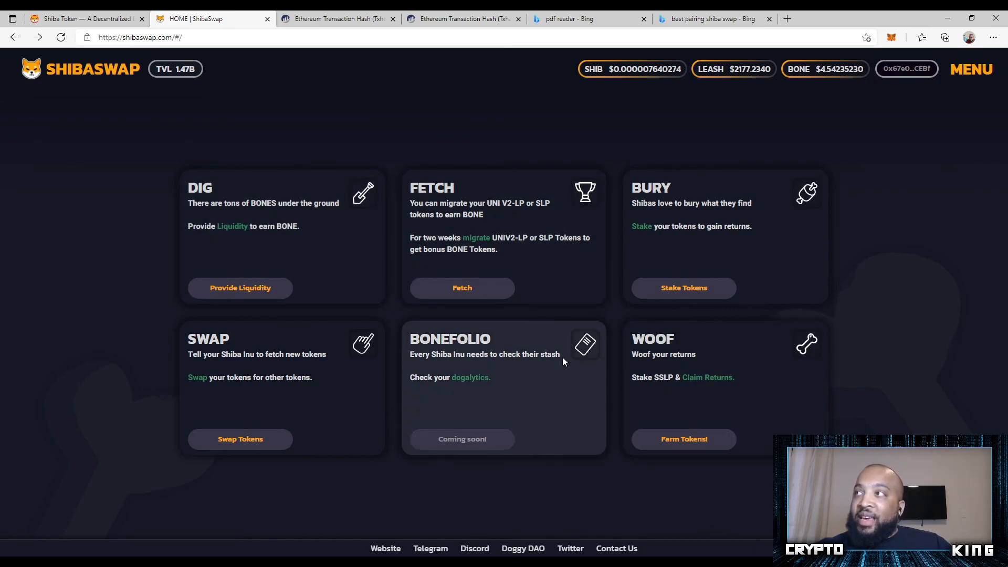